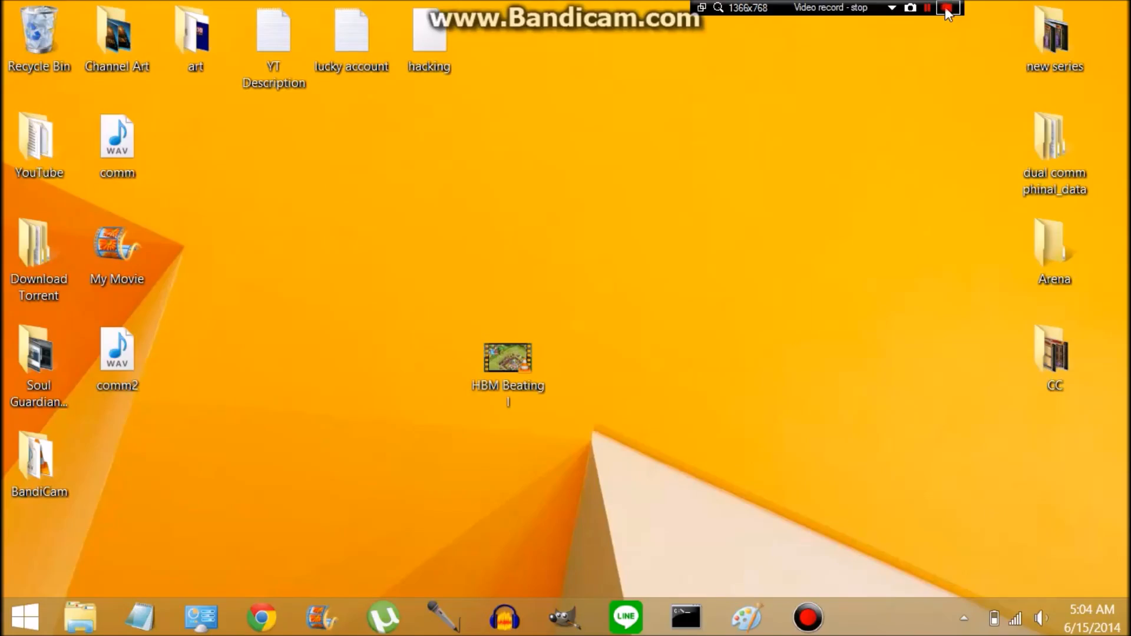
Step: Add the 1-intro clip, the gameplay recording, then the 1-outro curse logo clip
click(947, 7)
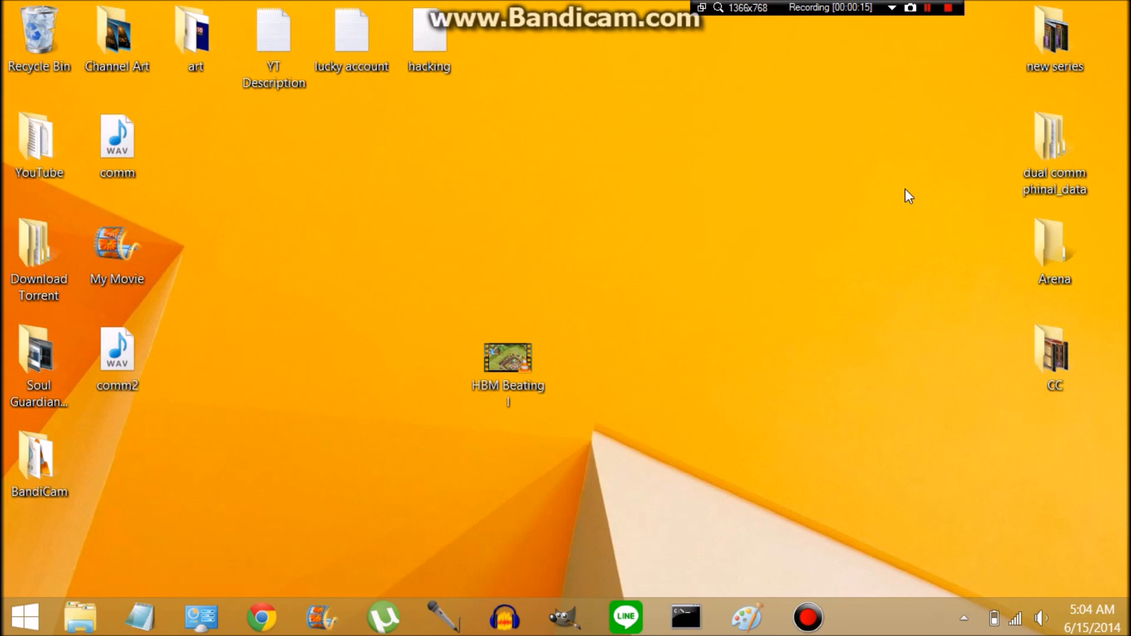
mouse_move(622, 301)
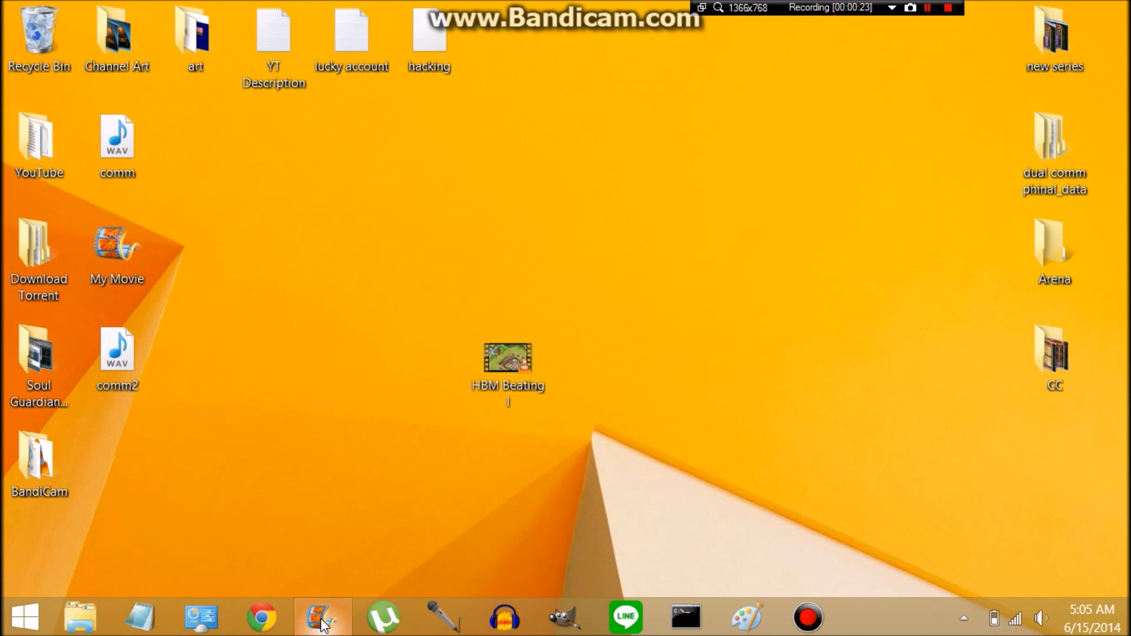
click(322, 616)
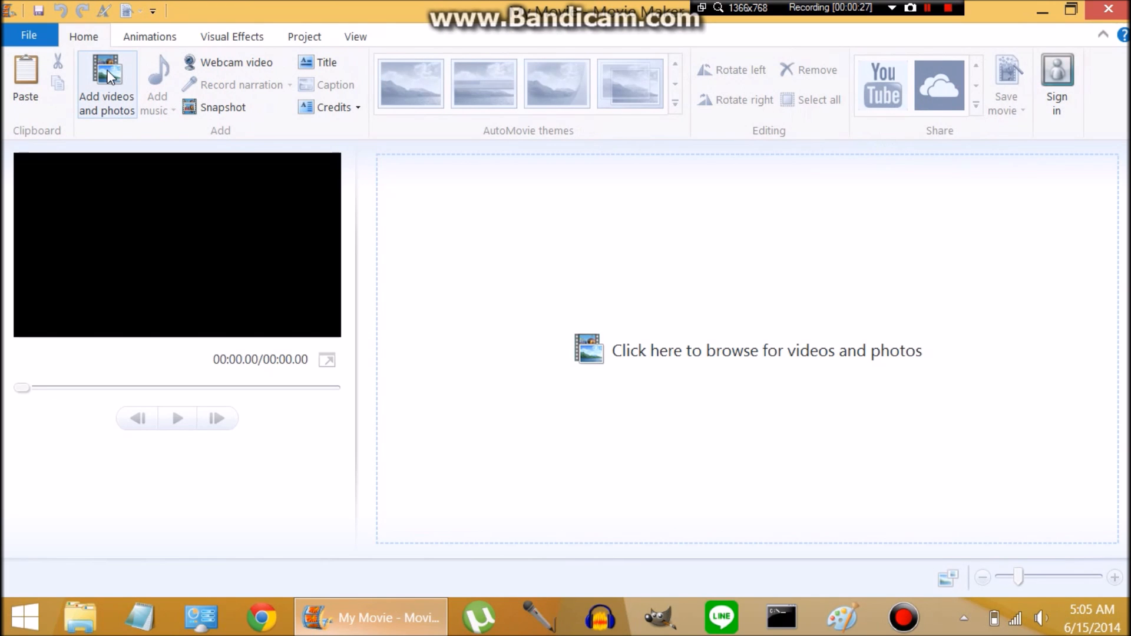
click(106, 83)
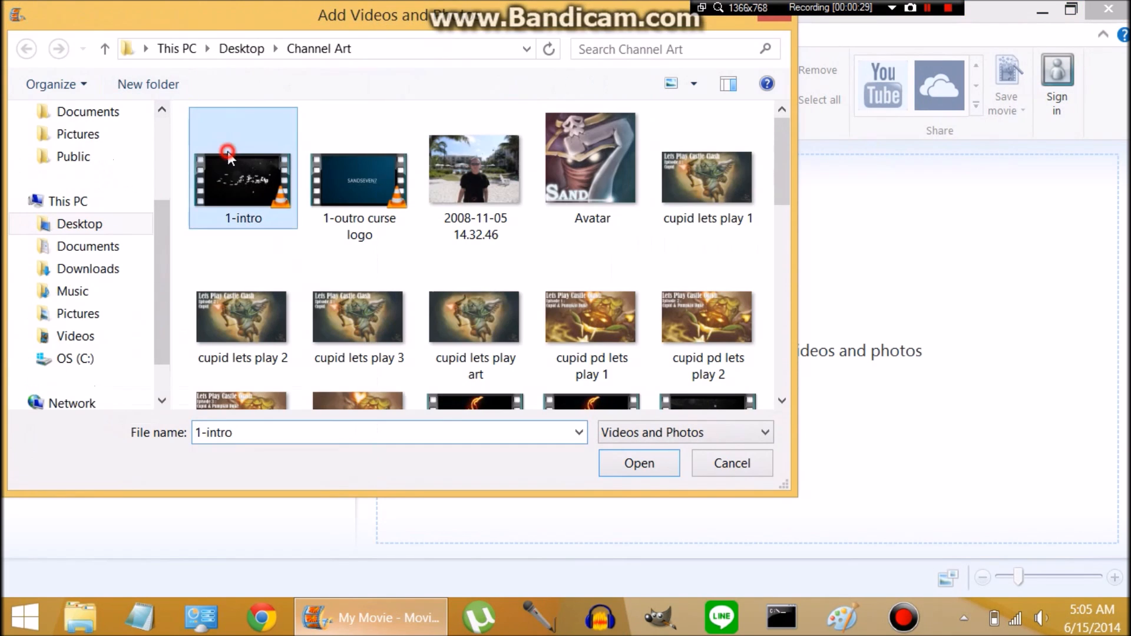
click(637, 463)
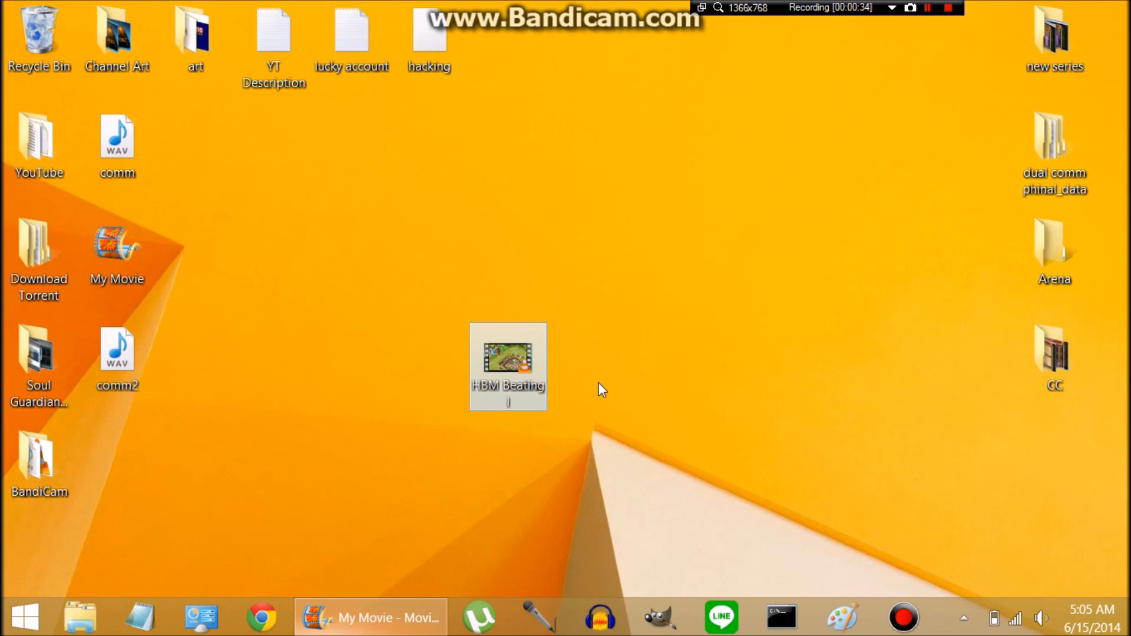
click(370, 617)
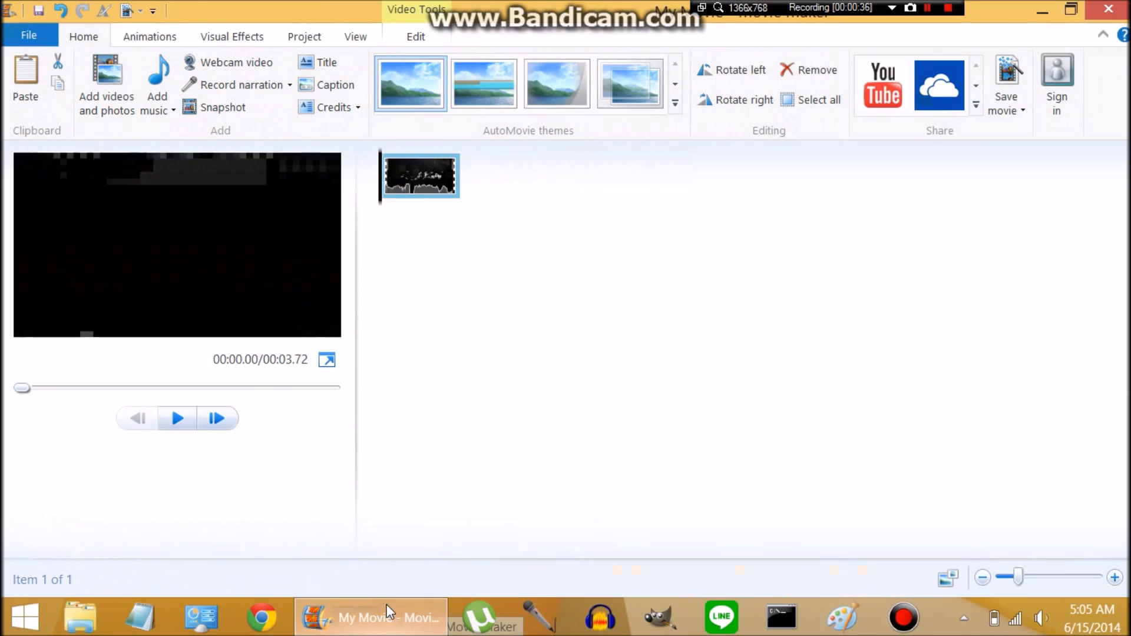
click(106, 84)
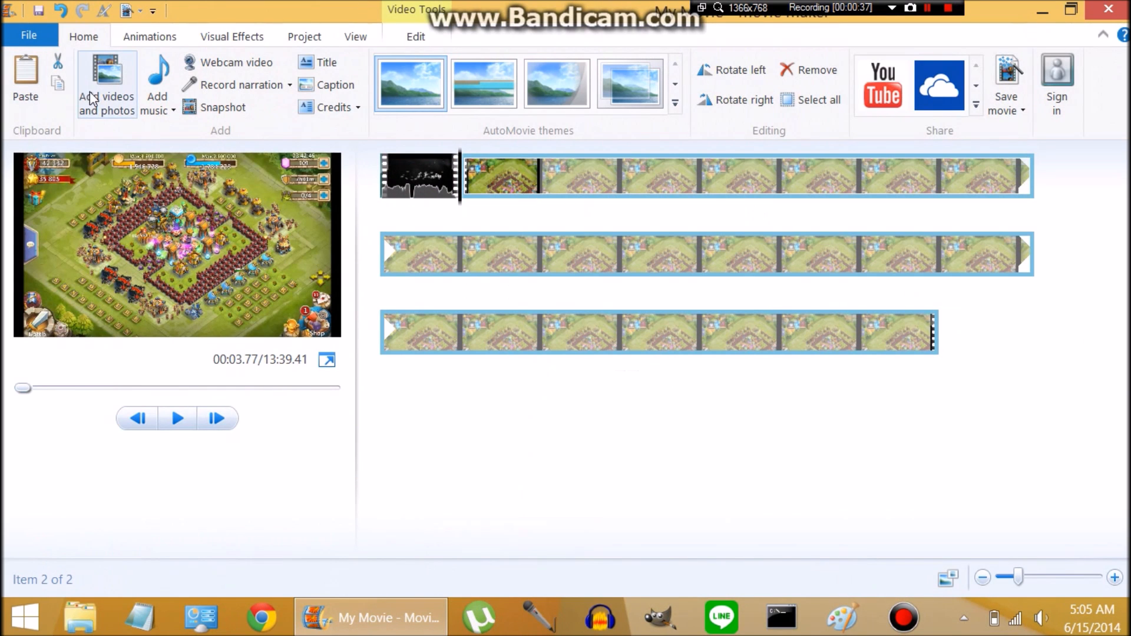
click(106, 83)
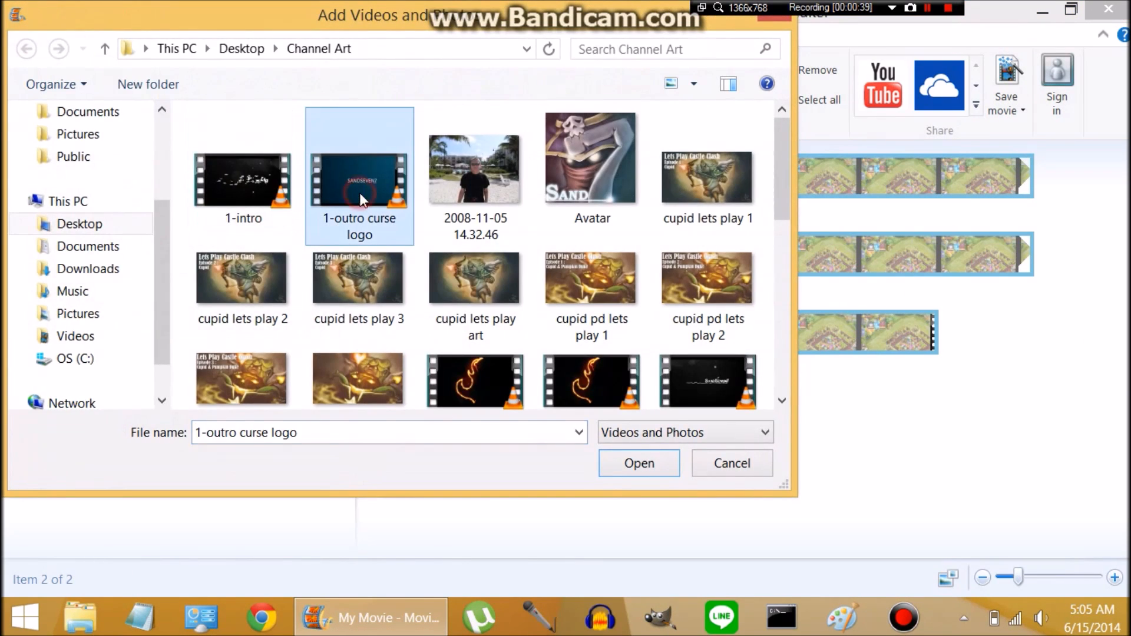
click(637, 463)
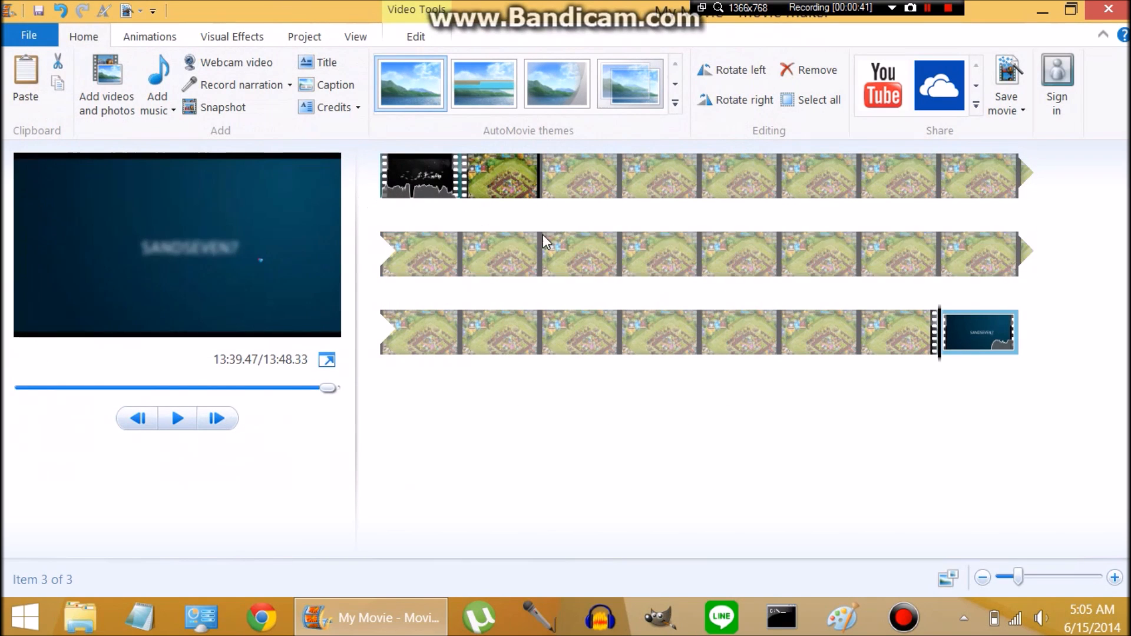
Step: Split the gameplay clip at 06:40, drop the earlier piece, and enlarge the preview
click(540, 254)
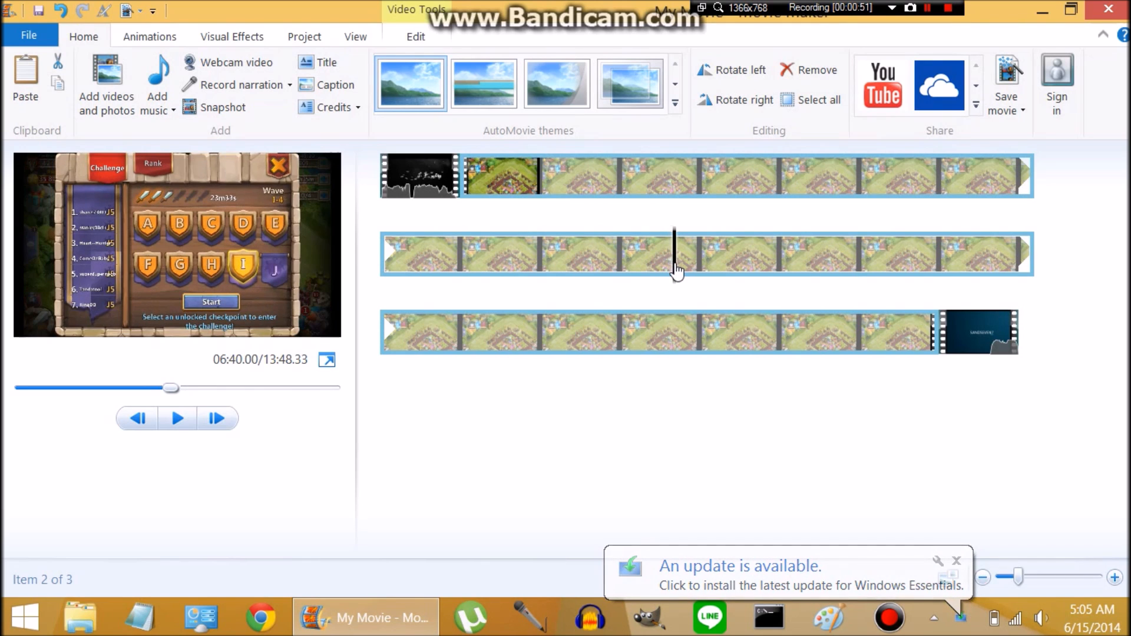
right_click(674, 253)
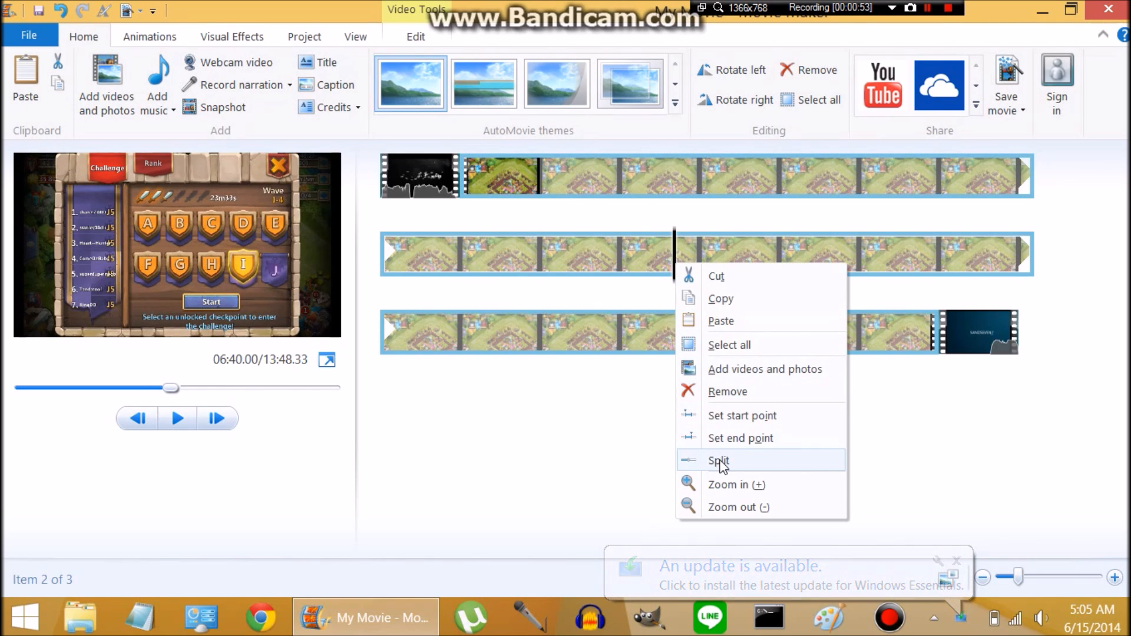
click(718, 460)
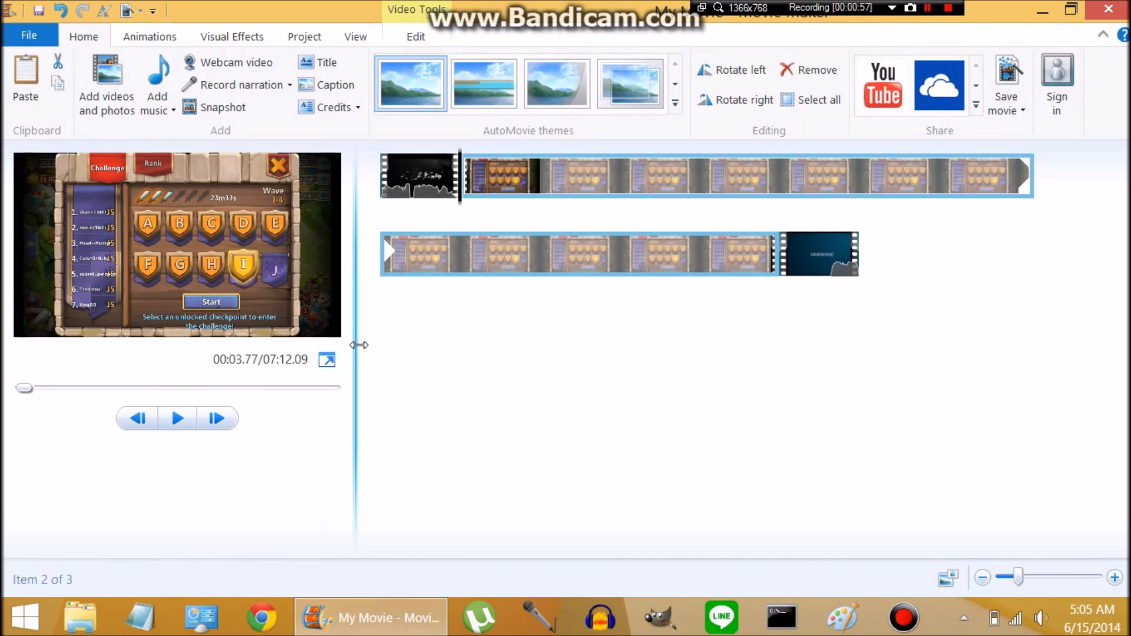
drag(358, 344, 518, 350)
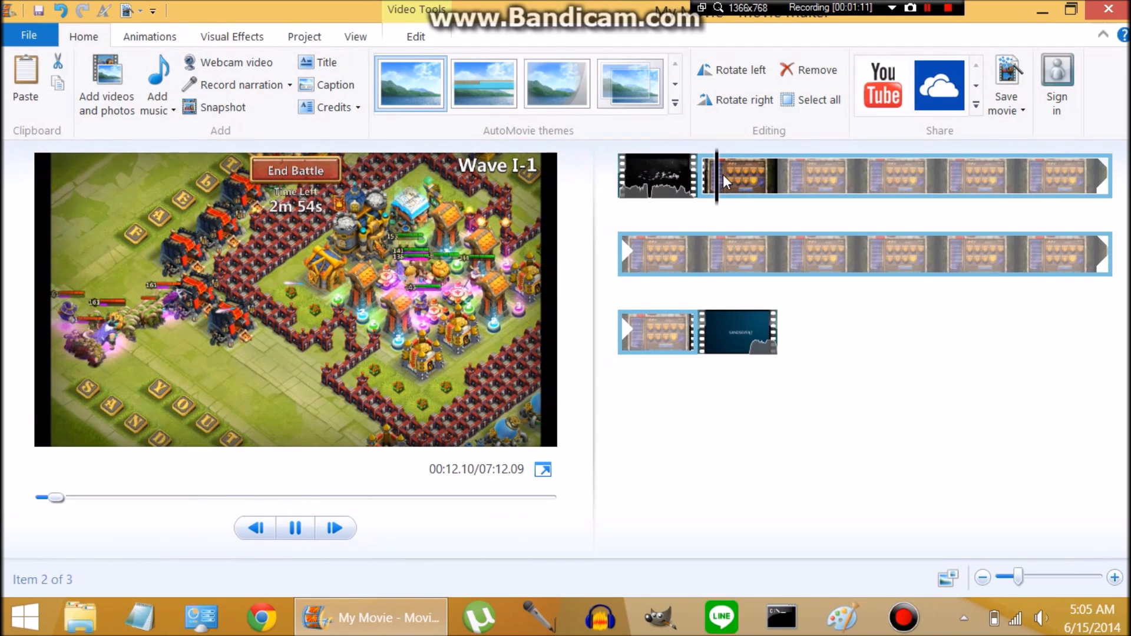
Step: Split the gameplay at 02:31.93 and near 4:40, then select the two battle pieces
click(294, 527)
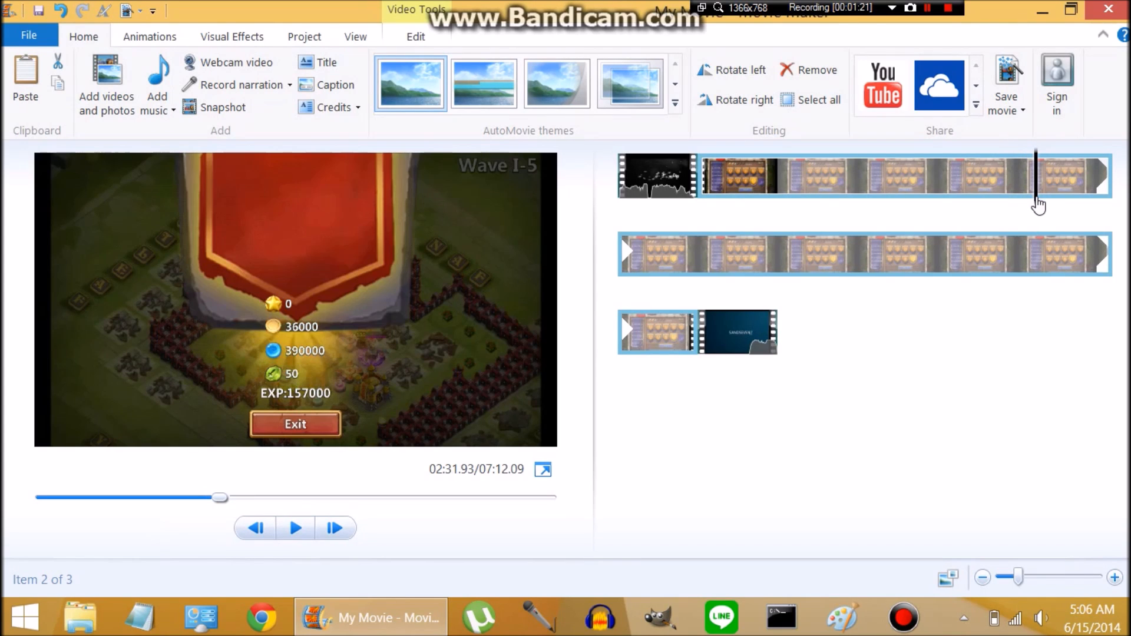
right_click(1037, 195)
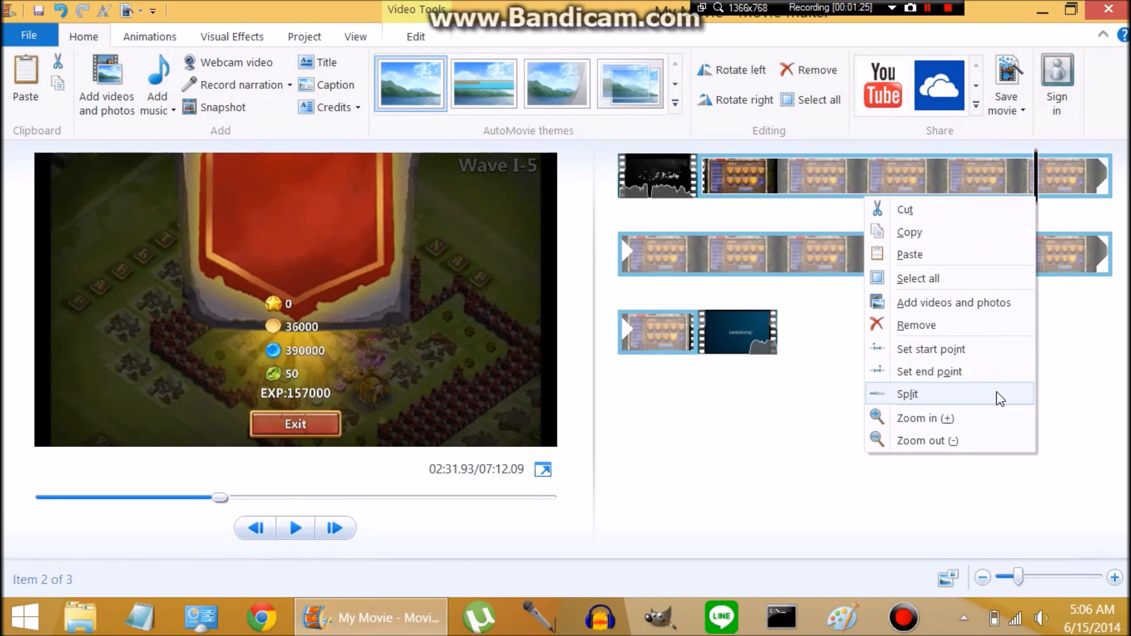
click(907, 394)
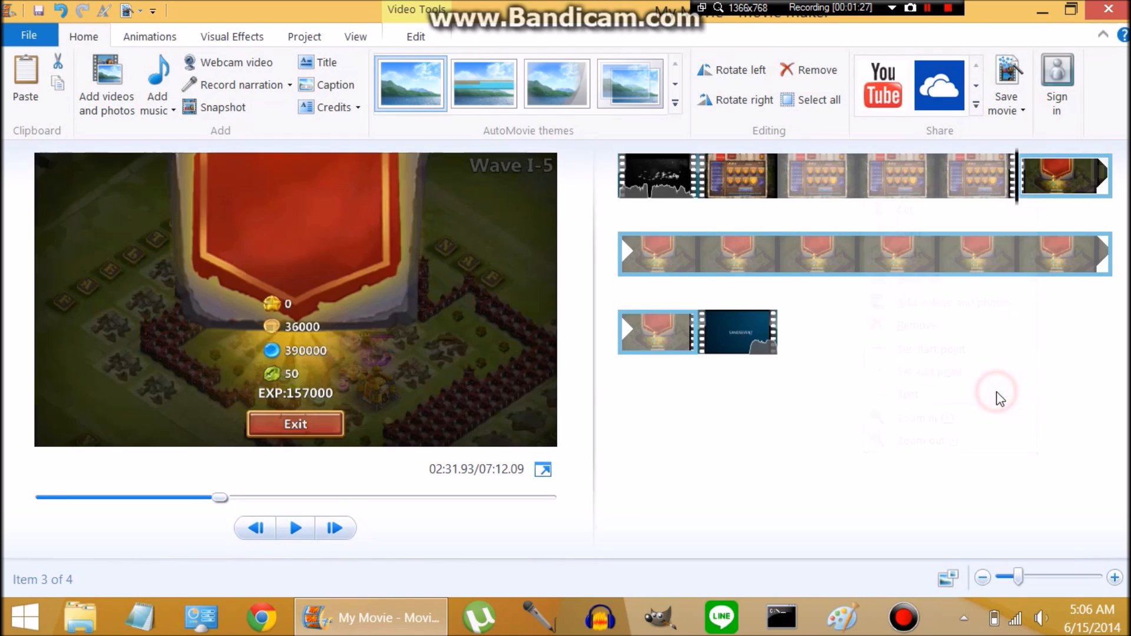
mouse_move(1015, 206)
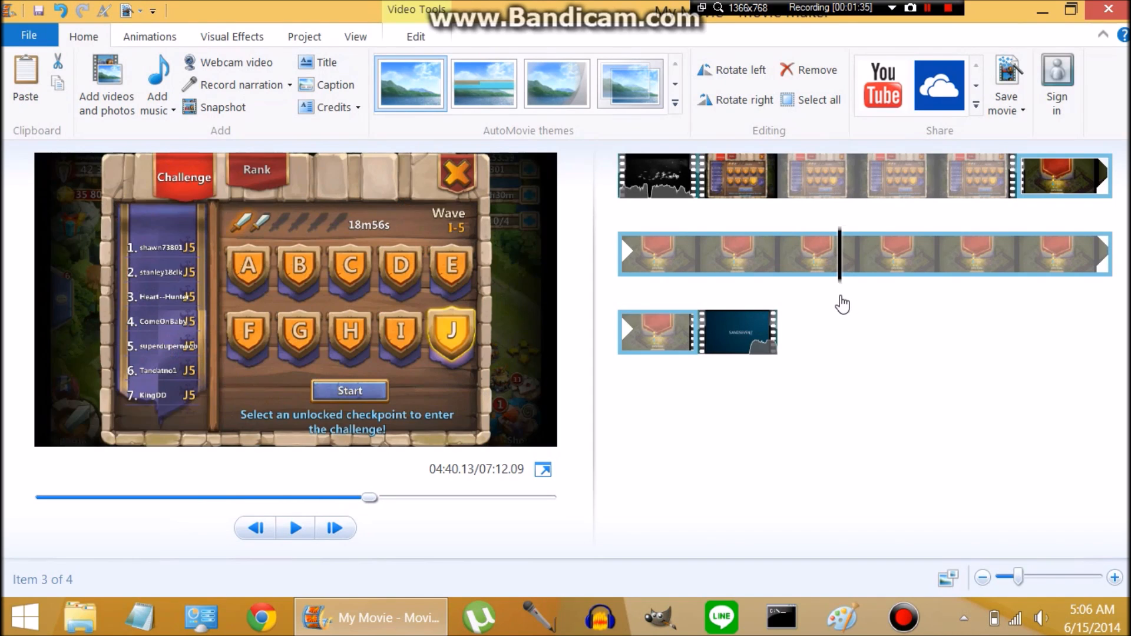
mouse_move(838, 273)
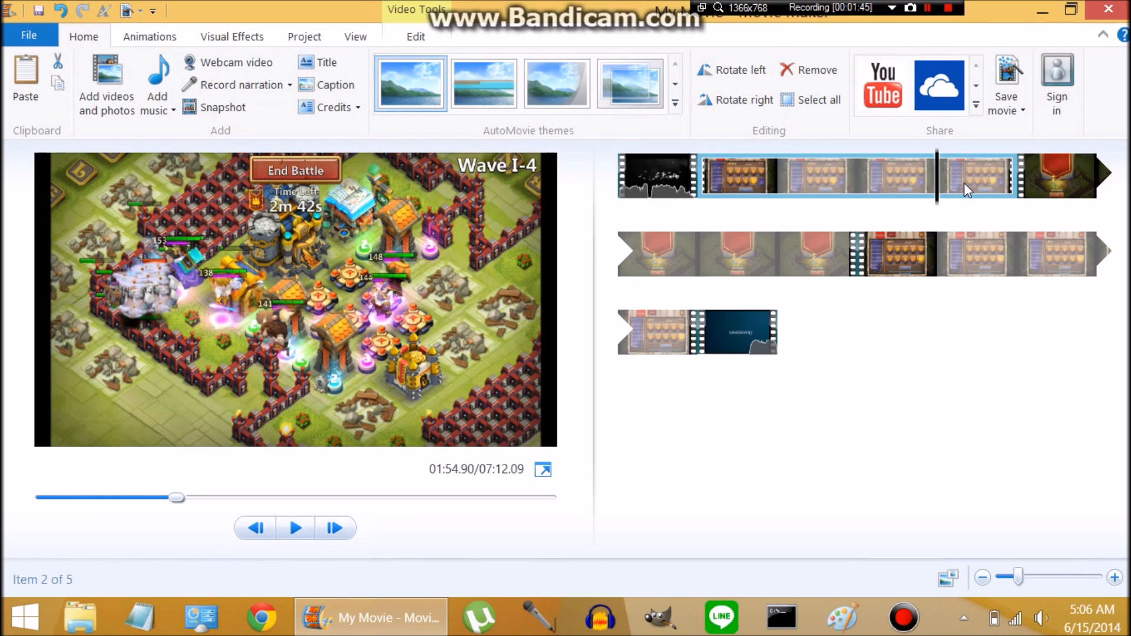
click(974, 254)
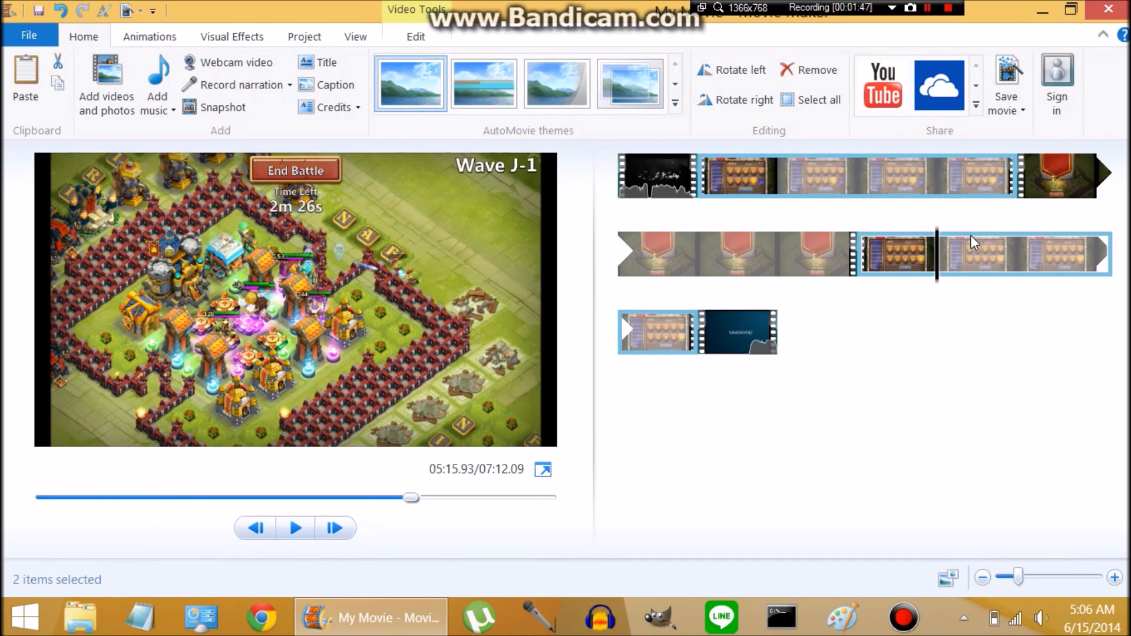
Step: Set both battle pieces to 1.15x speed, shortening the movie to 5:30
click(415, 36)
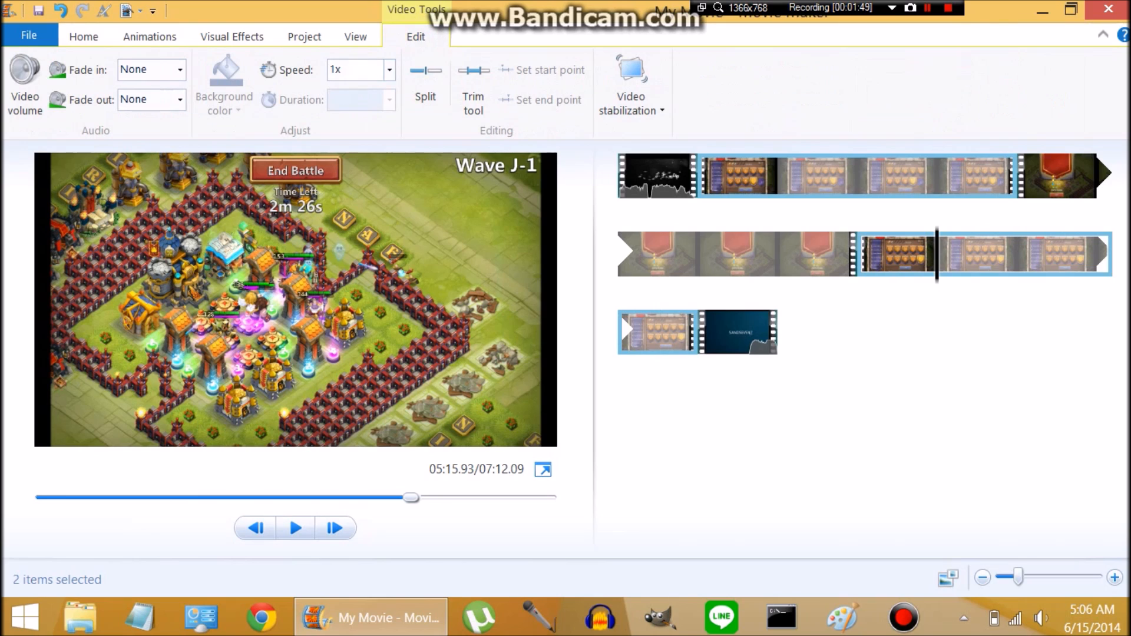
text(1.15)
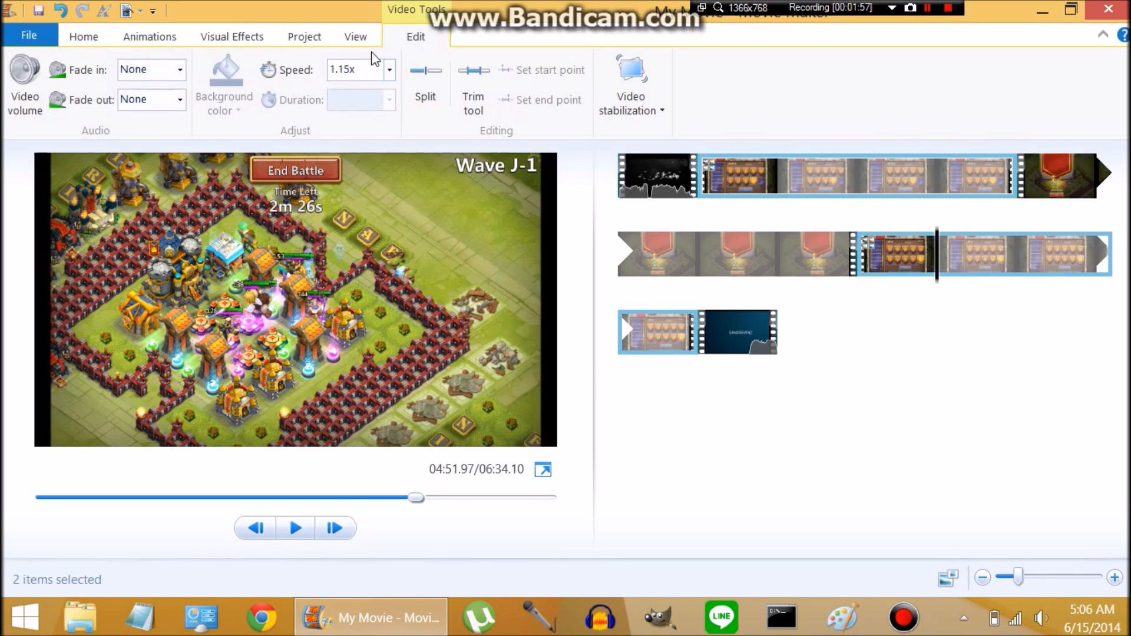
click(1063, 175)
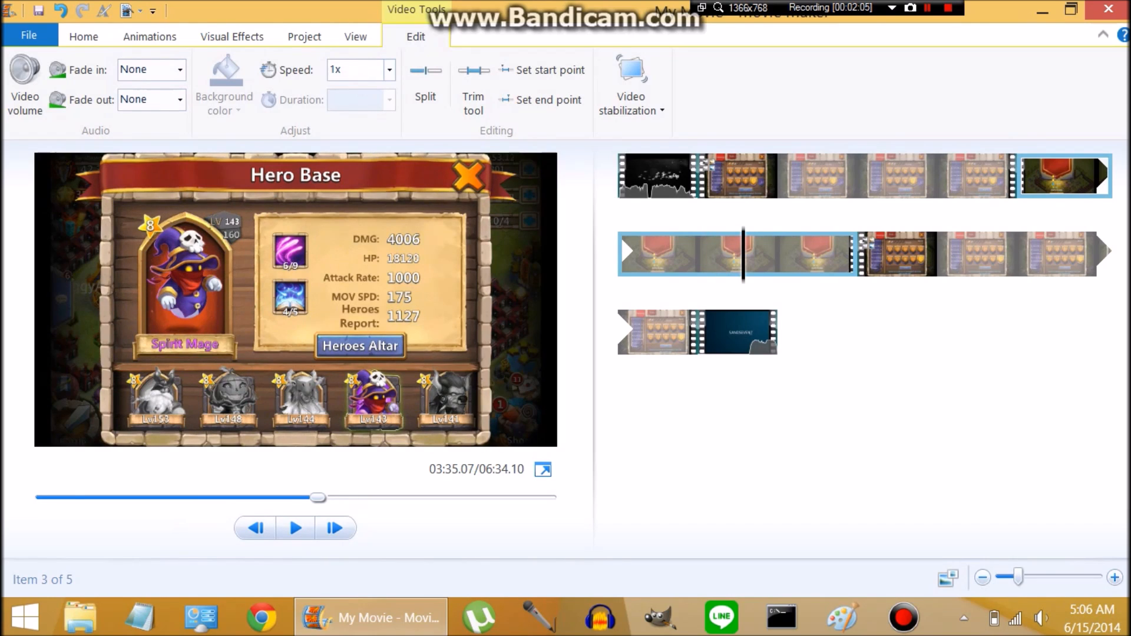
click(354, 69)
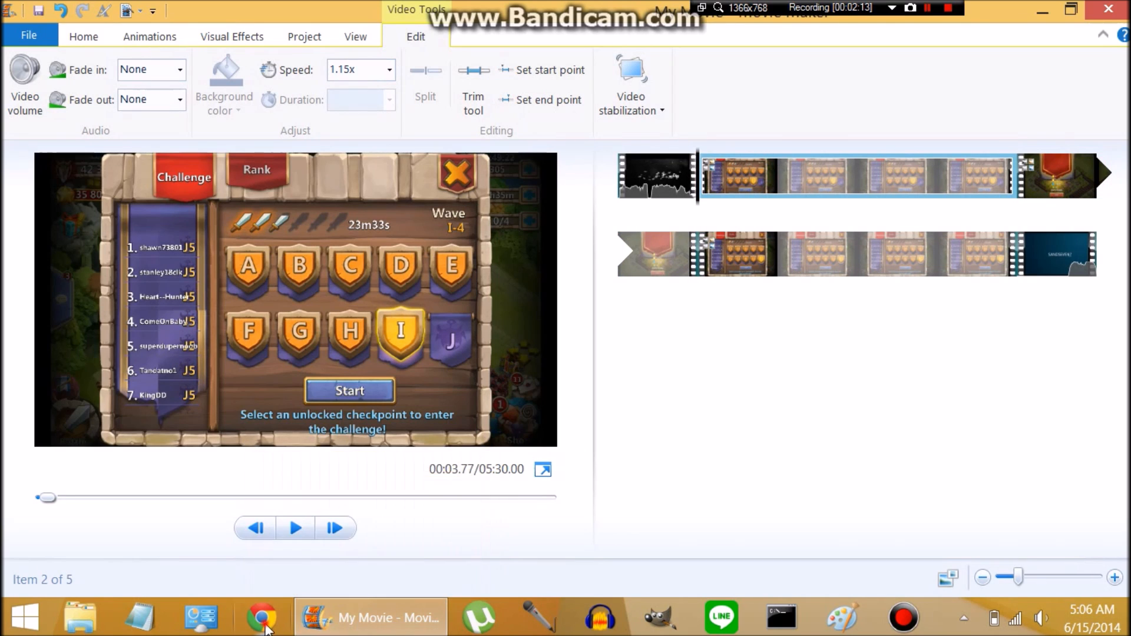
Step: Browse YouTube's Audio Library via the Video Manager bookmark, then minimise Chrome
click(261, 617)
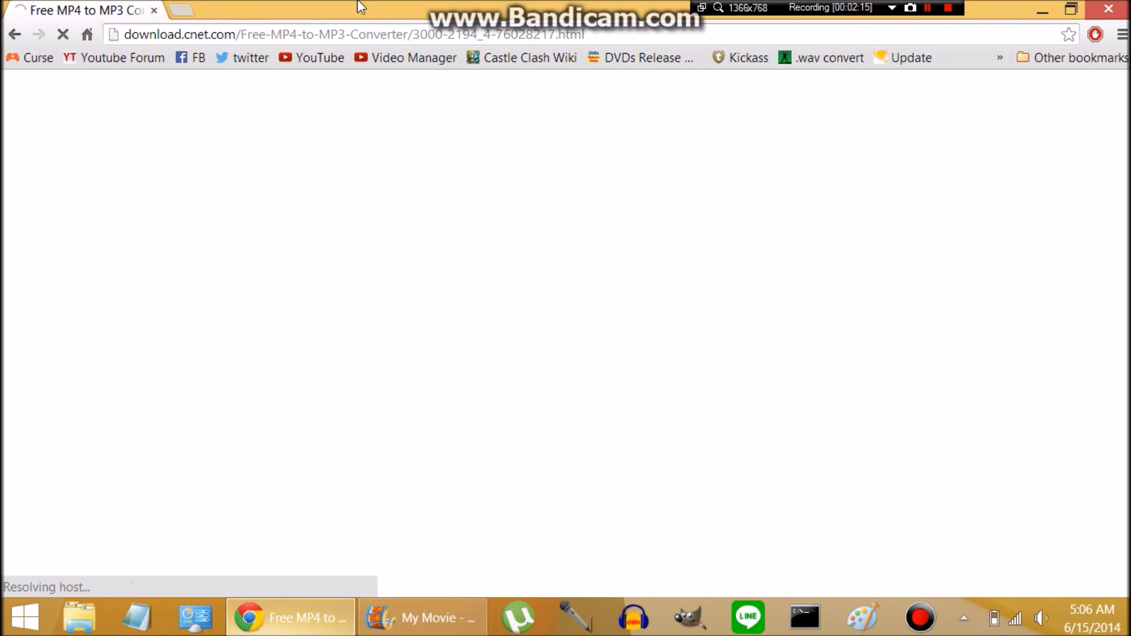
click(413, 57)
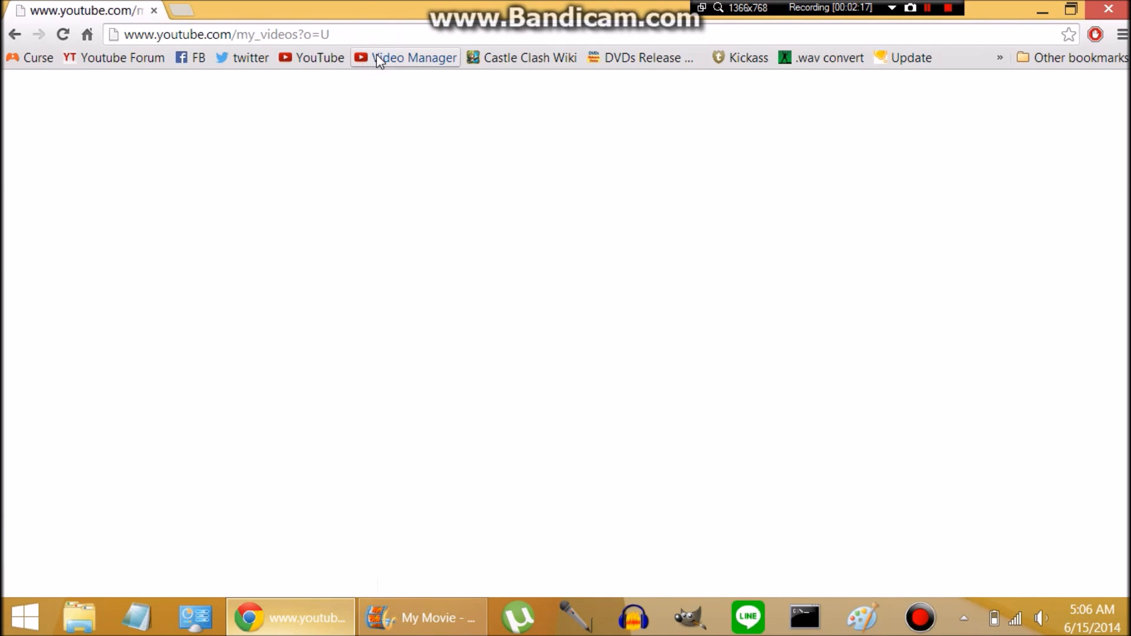
click(414, 58)
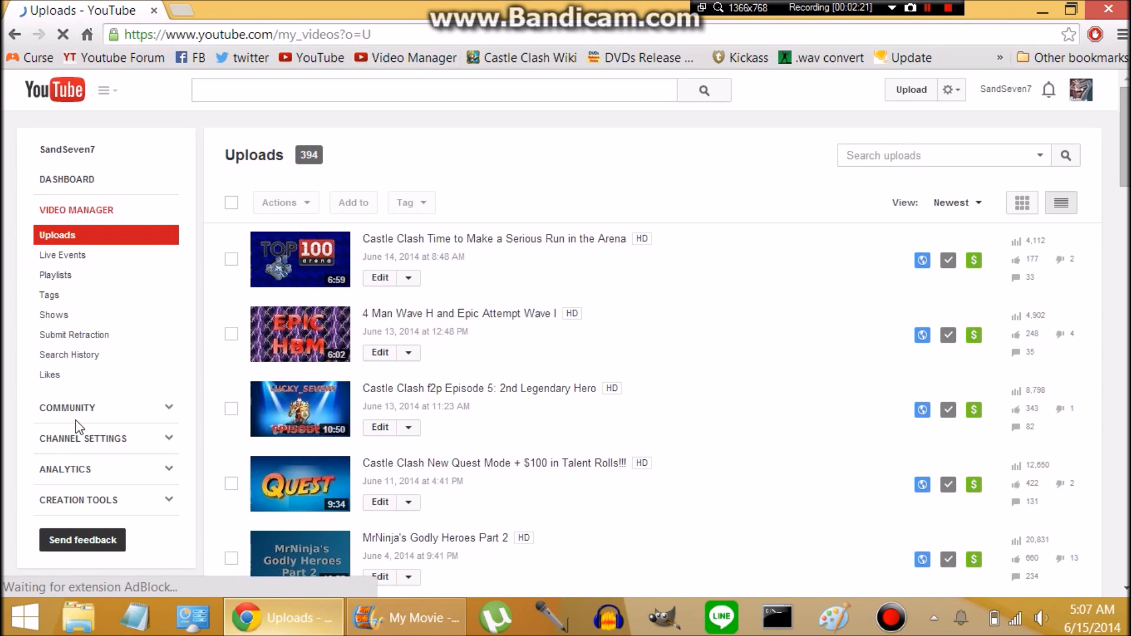
click(79, 500)
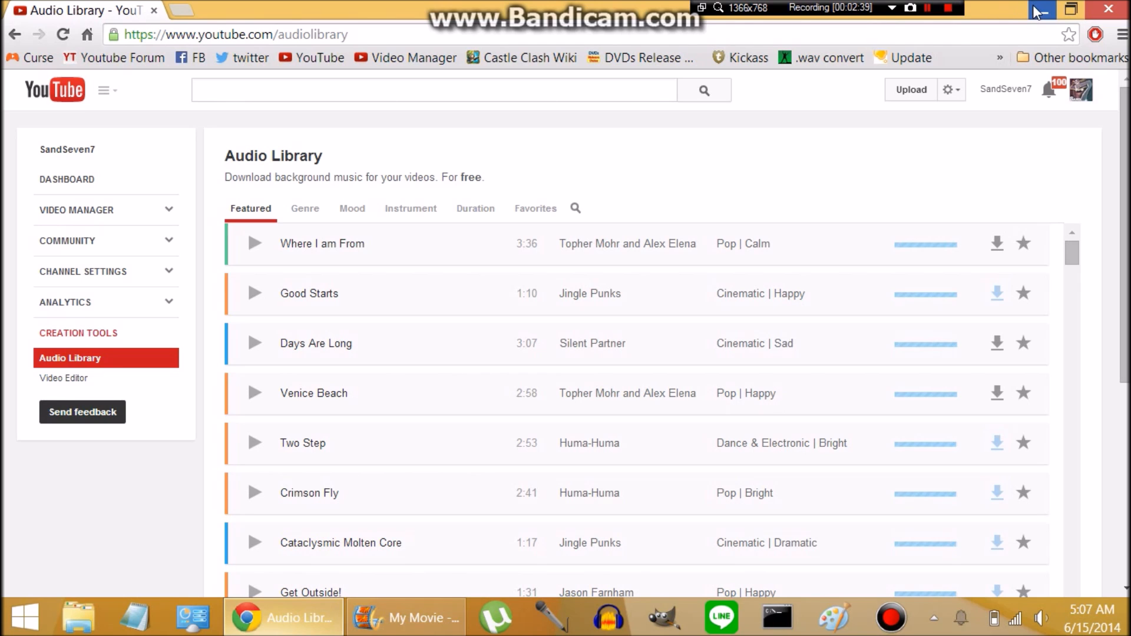
click(404, 617)
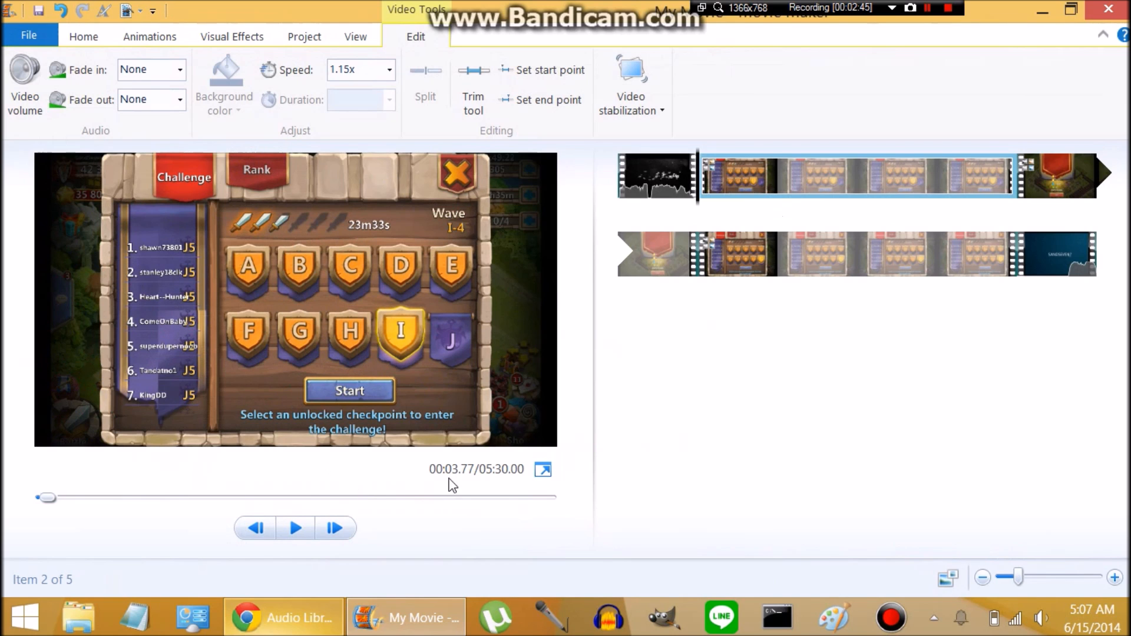
Step: Add Its_All_Happening from Downloads as background music starting at the gameplay clip
click(1063, 177)
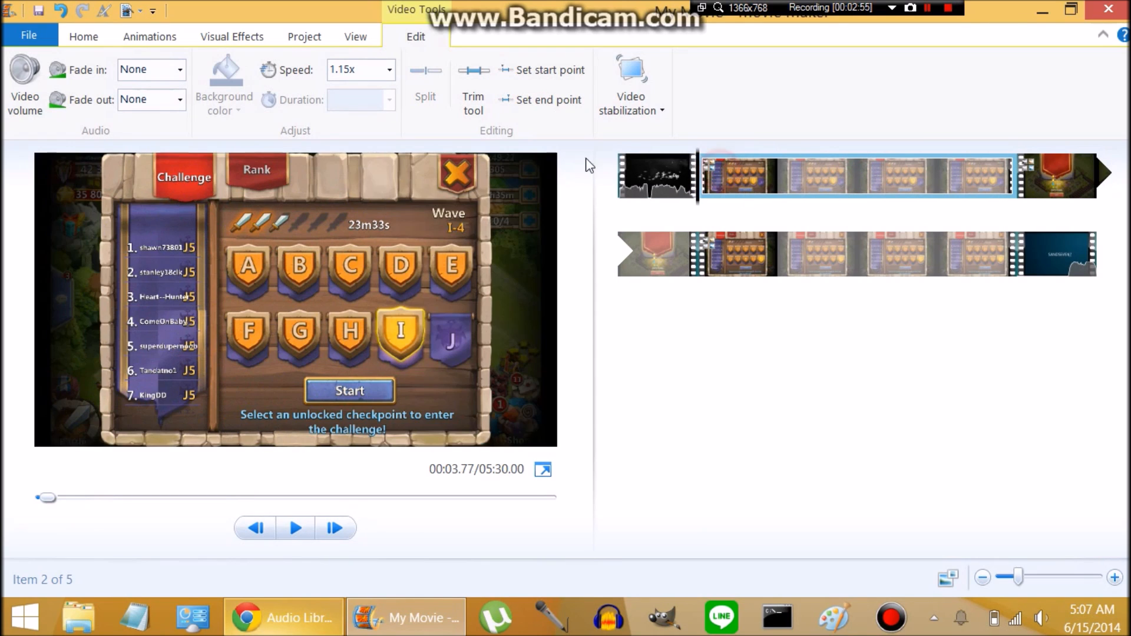
click(83, 36)
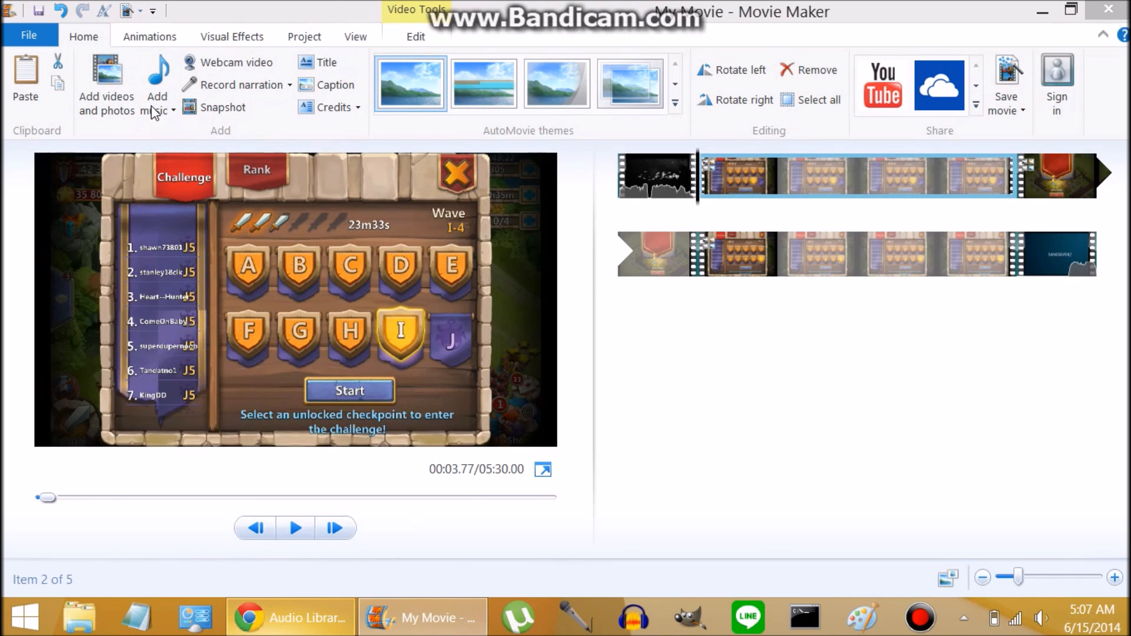
click(157, 87)
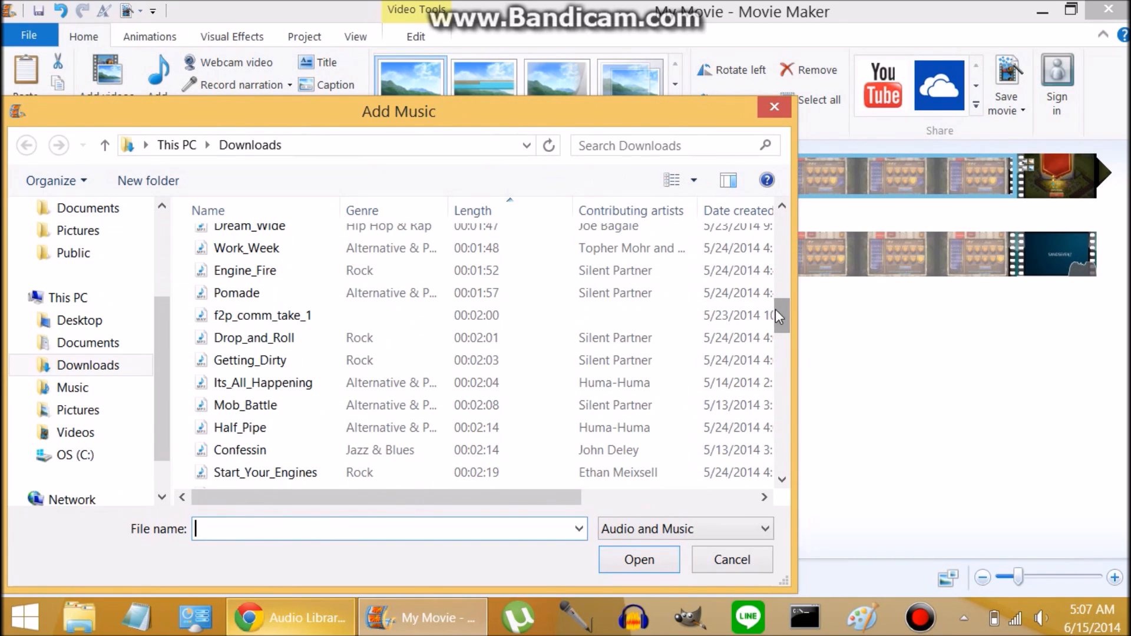
click(263, 382)
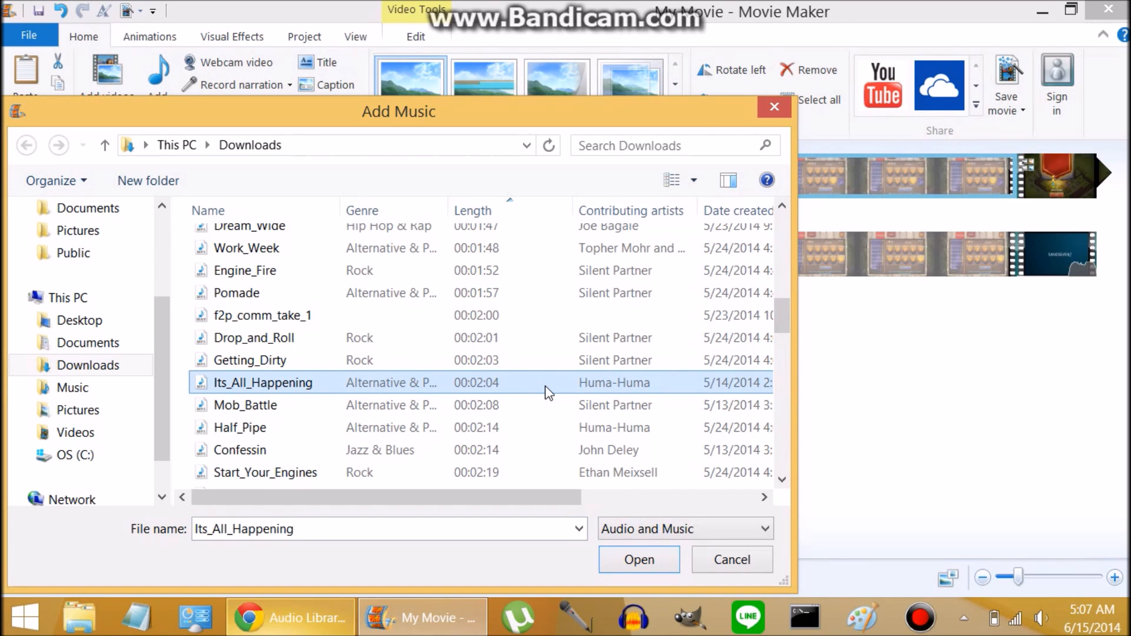
click(637, 558)
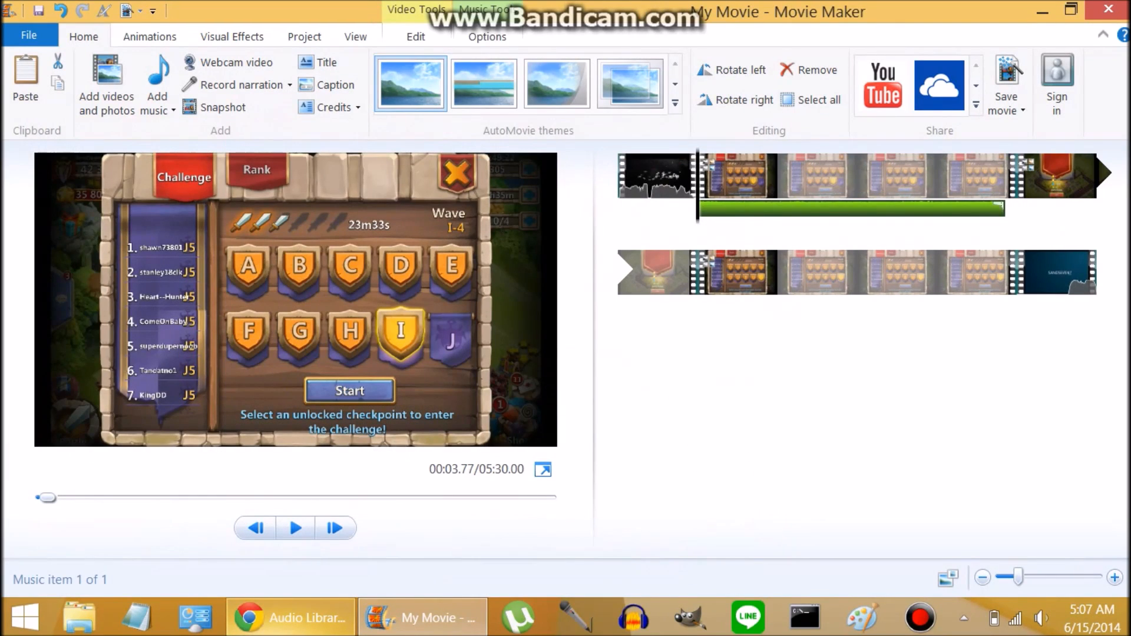
click(849, 177)
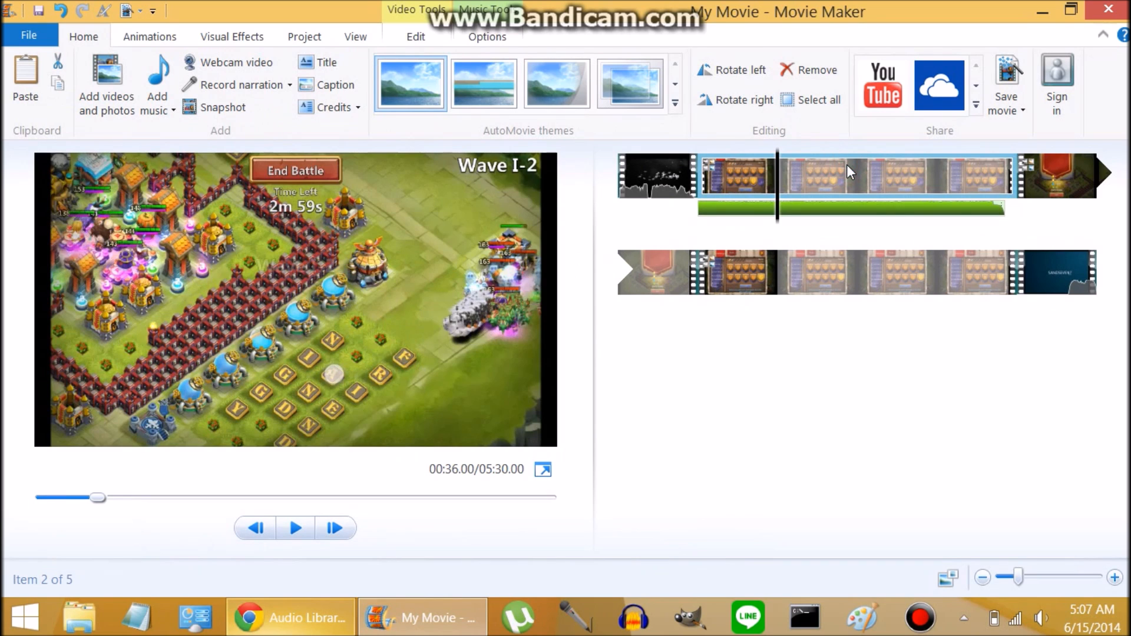
Step: Set the first battle clip to 1.24x and check its end against the music
click(415, 37)
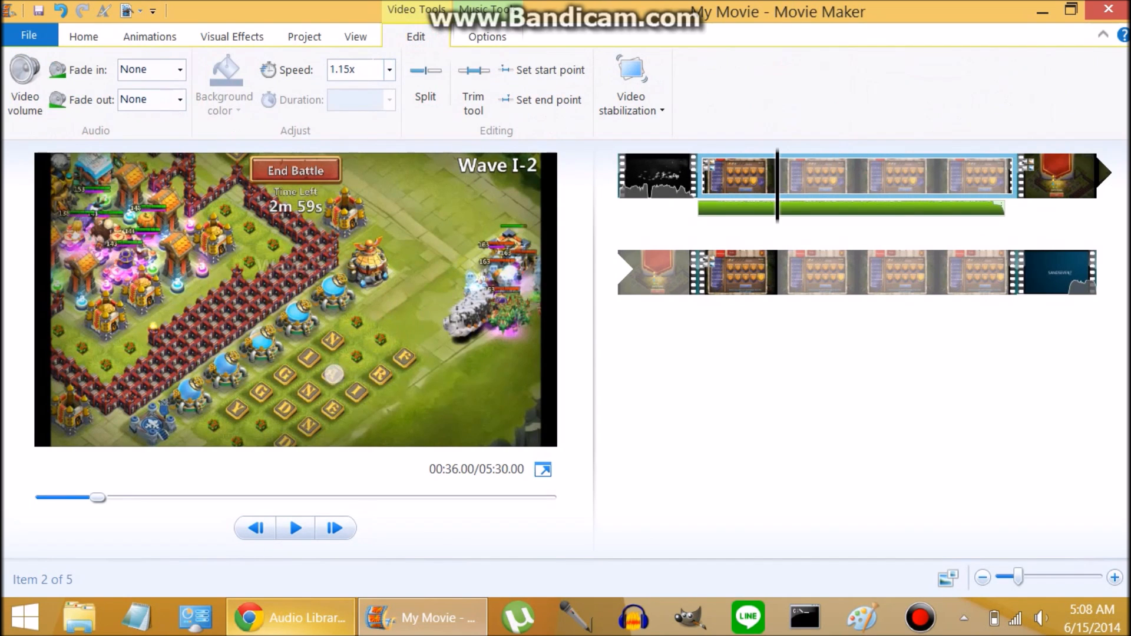
text(1.24)
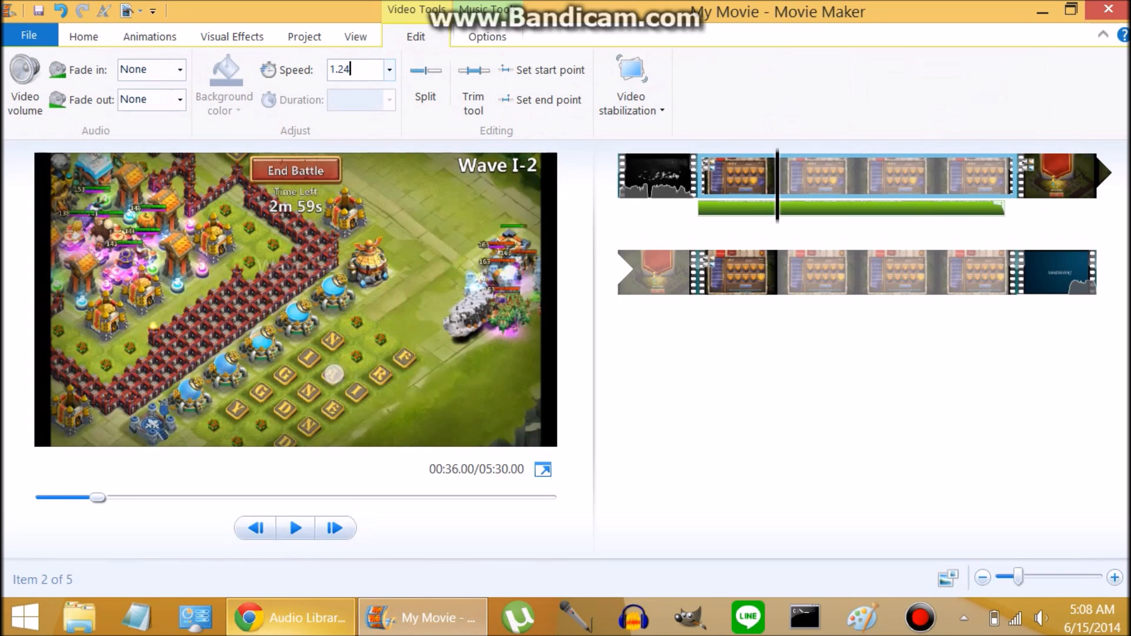
key(enter)
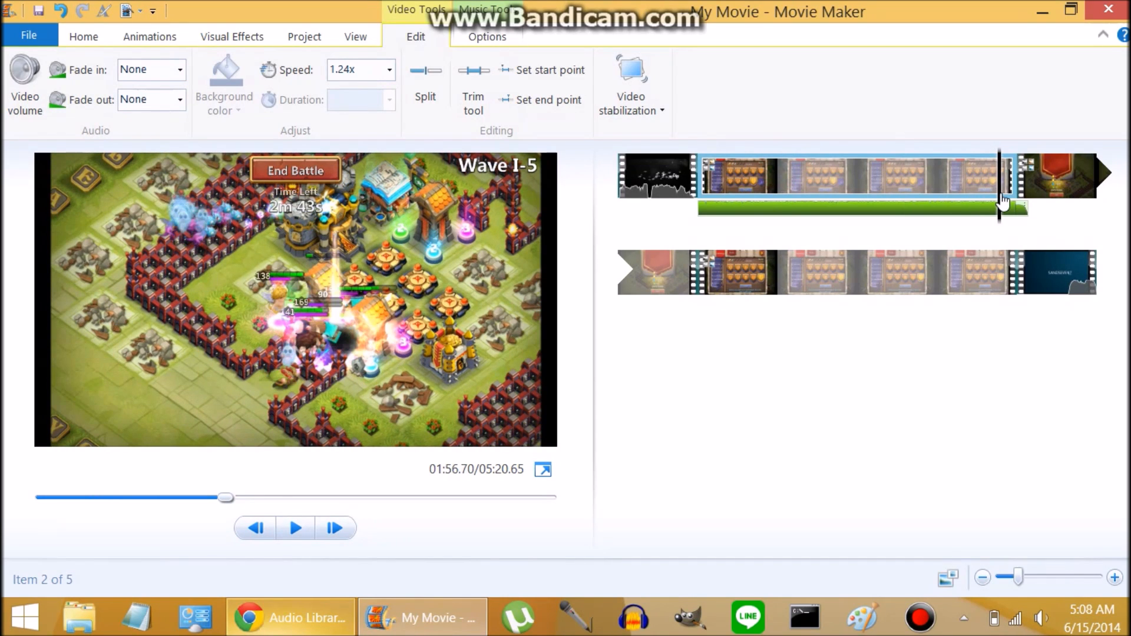
click(1040, 618)
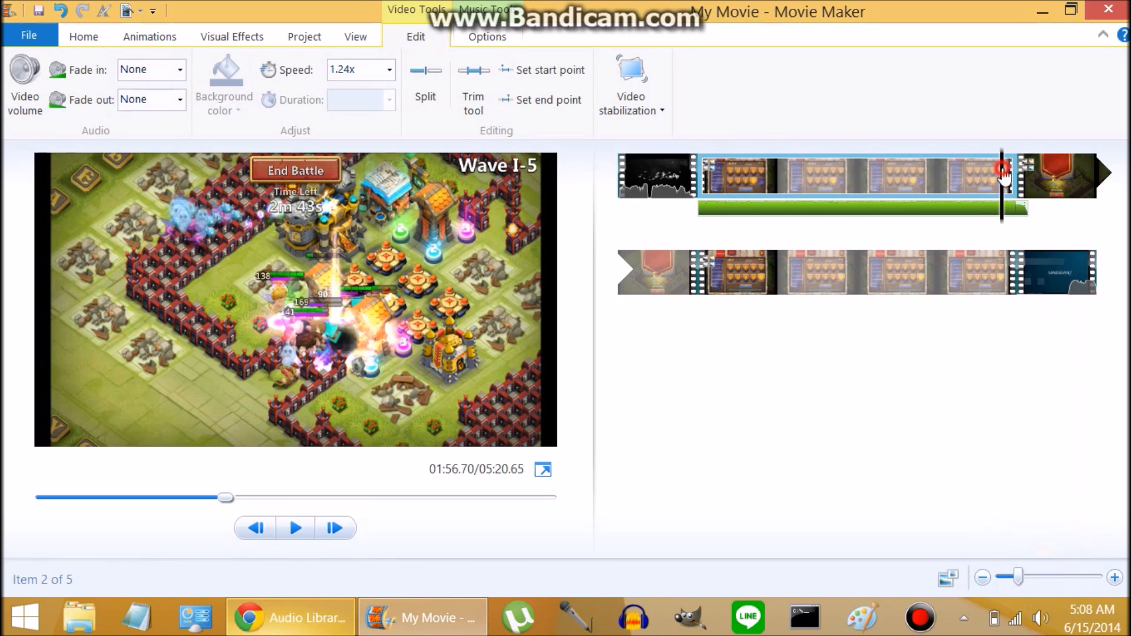
click(294, 527)
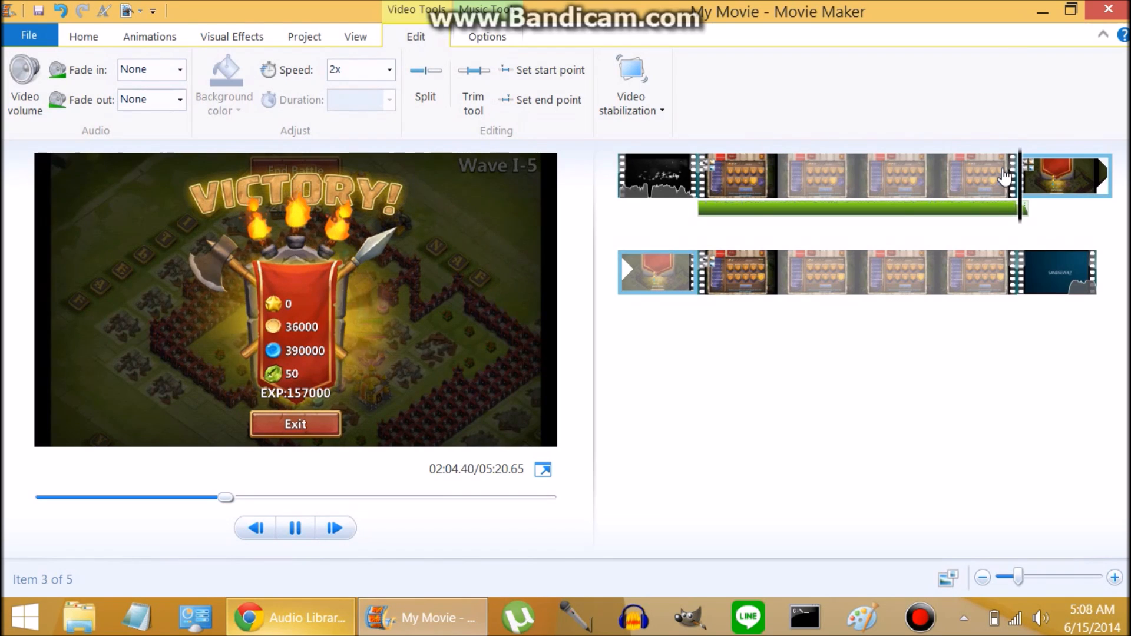
click(294, 527)
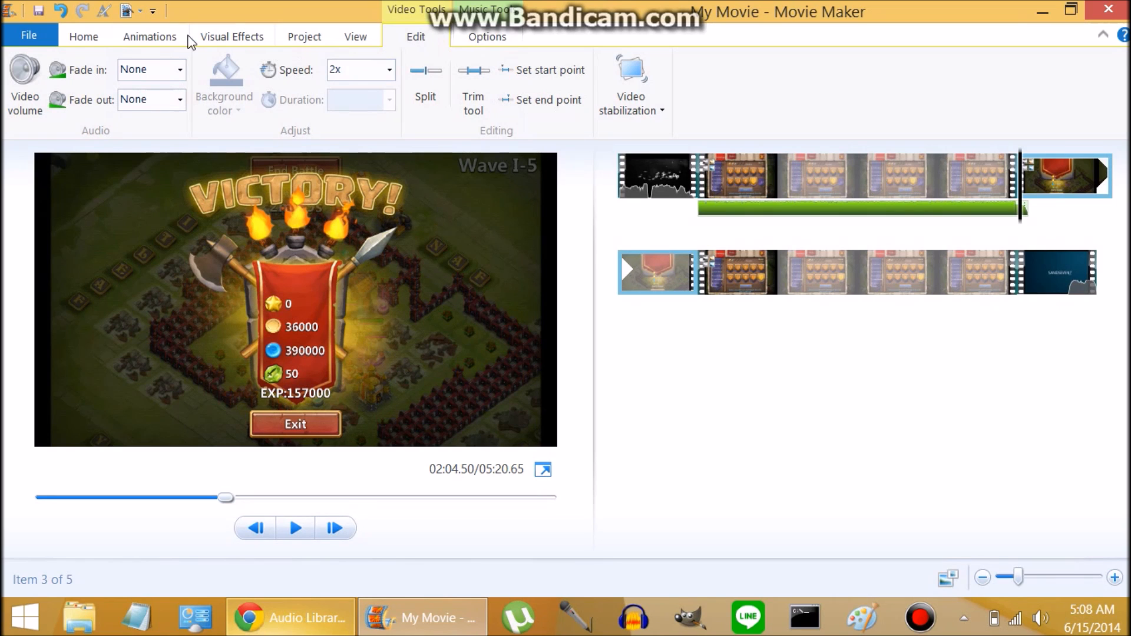
click(83, 36)
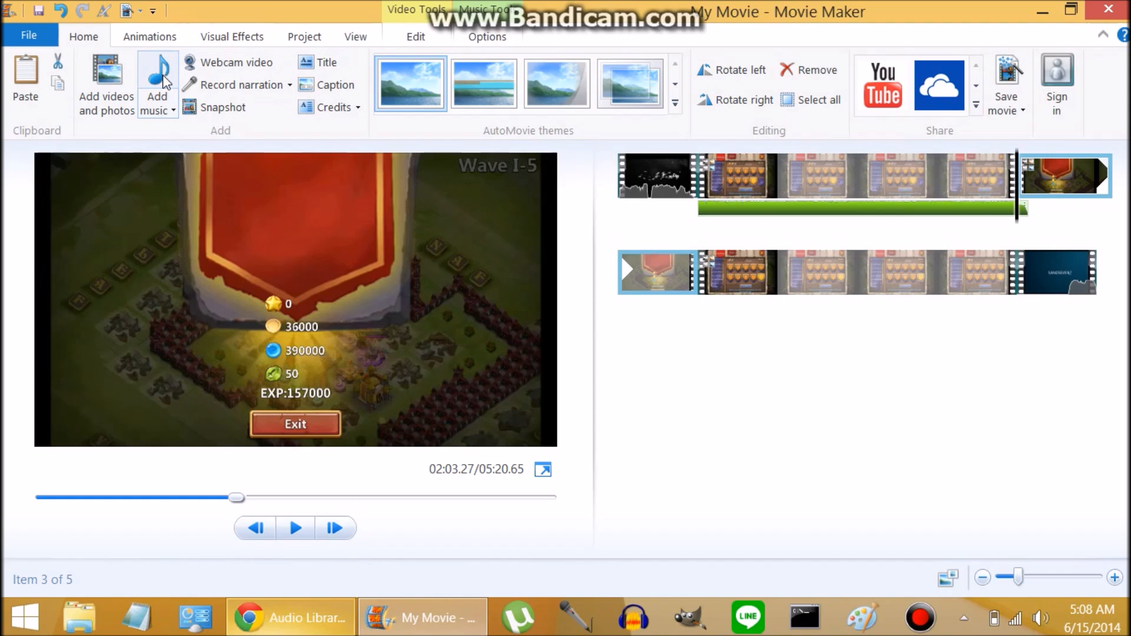
Step: Add Good Starts from Downloads as a second music track at the victory clip
click(158, 76)
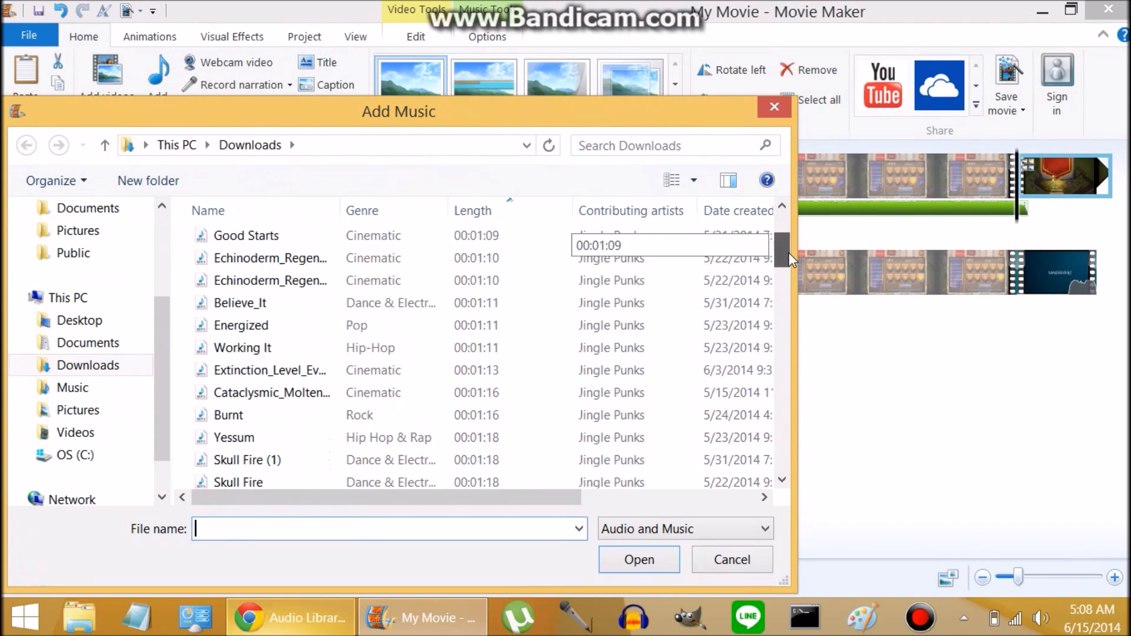
click(247, 235)
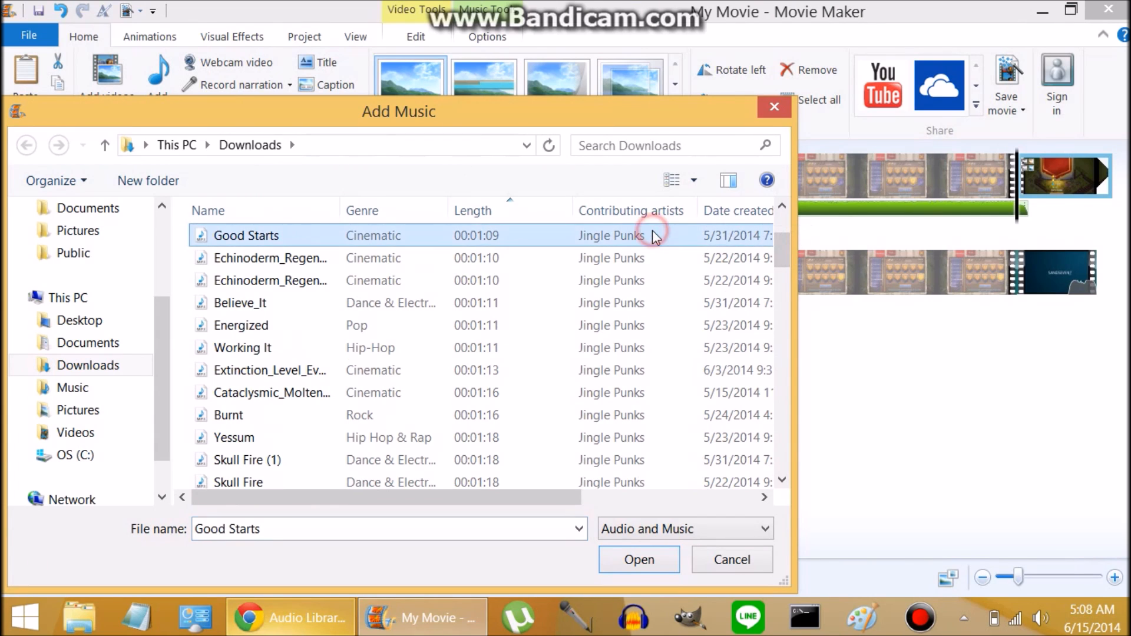
click(637, 559)
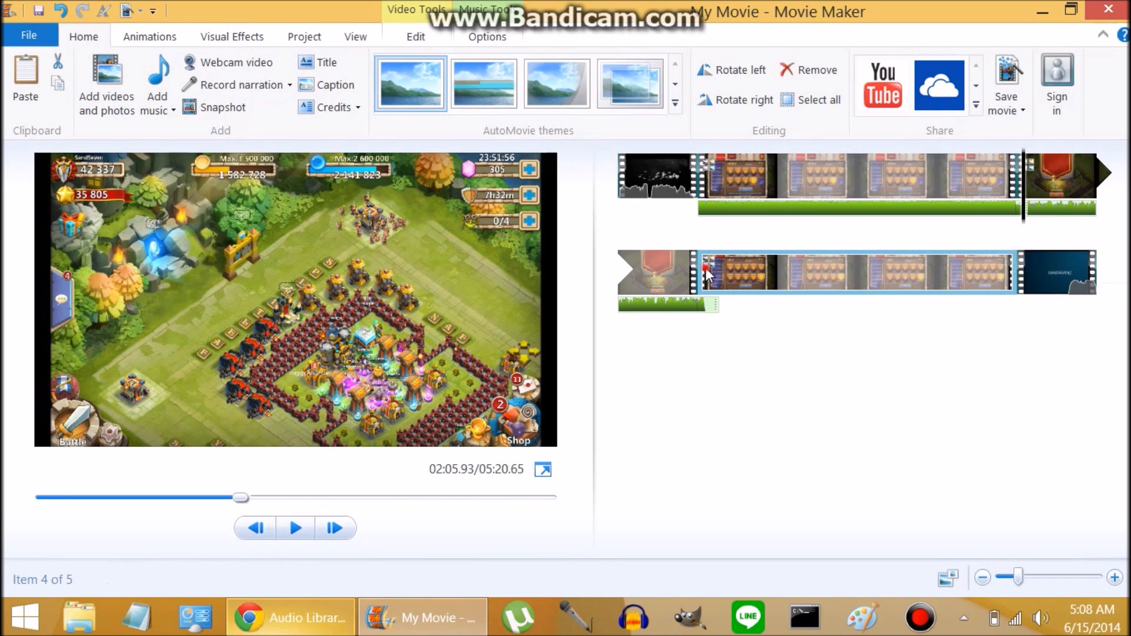
click(294, 527)
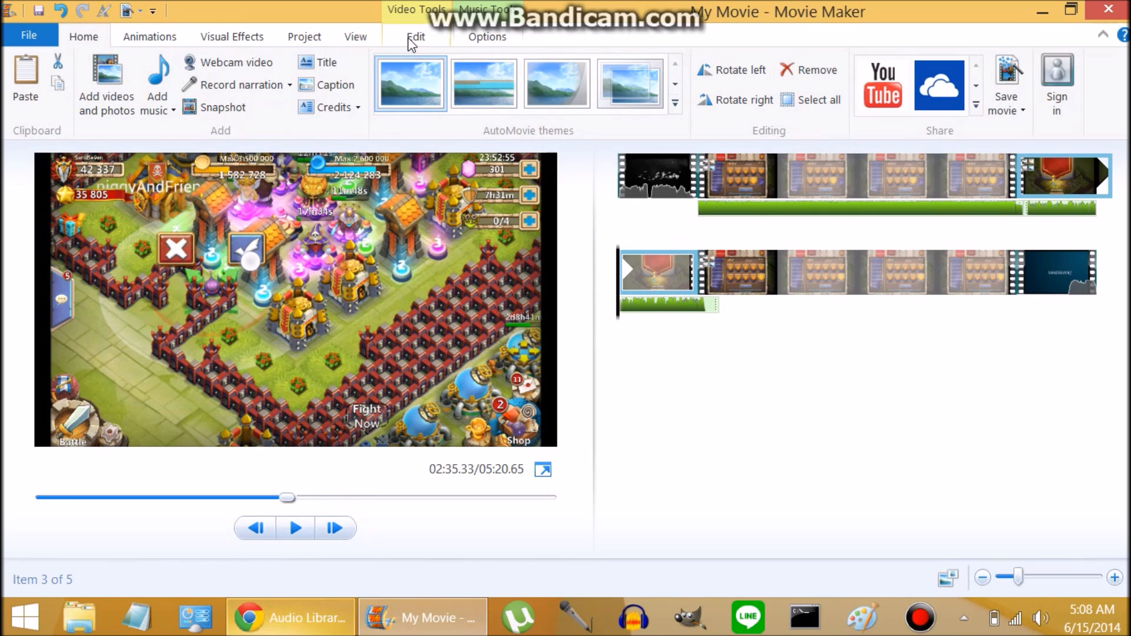
click(415, 35)
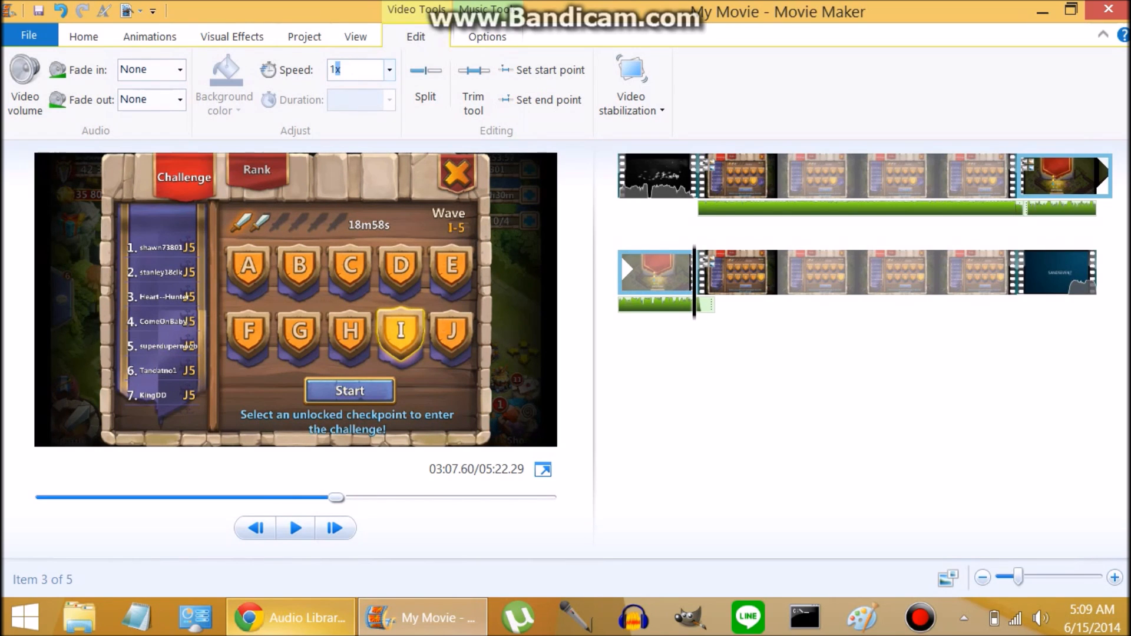
Step: Set the victory clip to 1.915x speed and select the next gameplay clip
text(1.915)
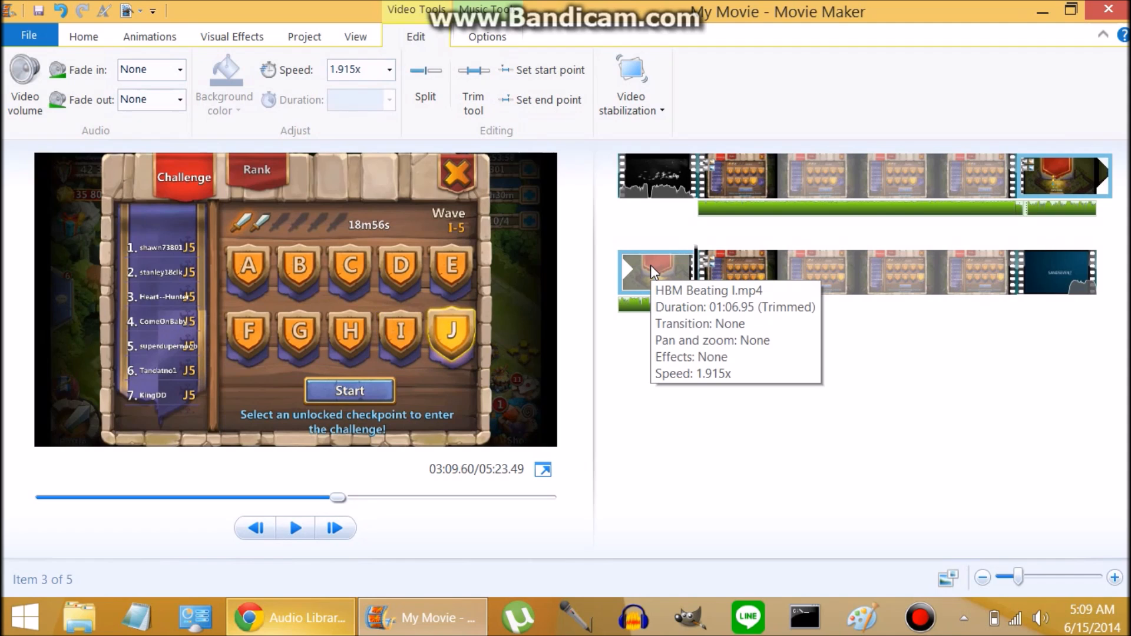
mouse_move(1095, 313)
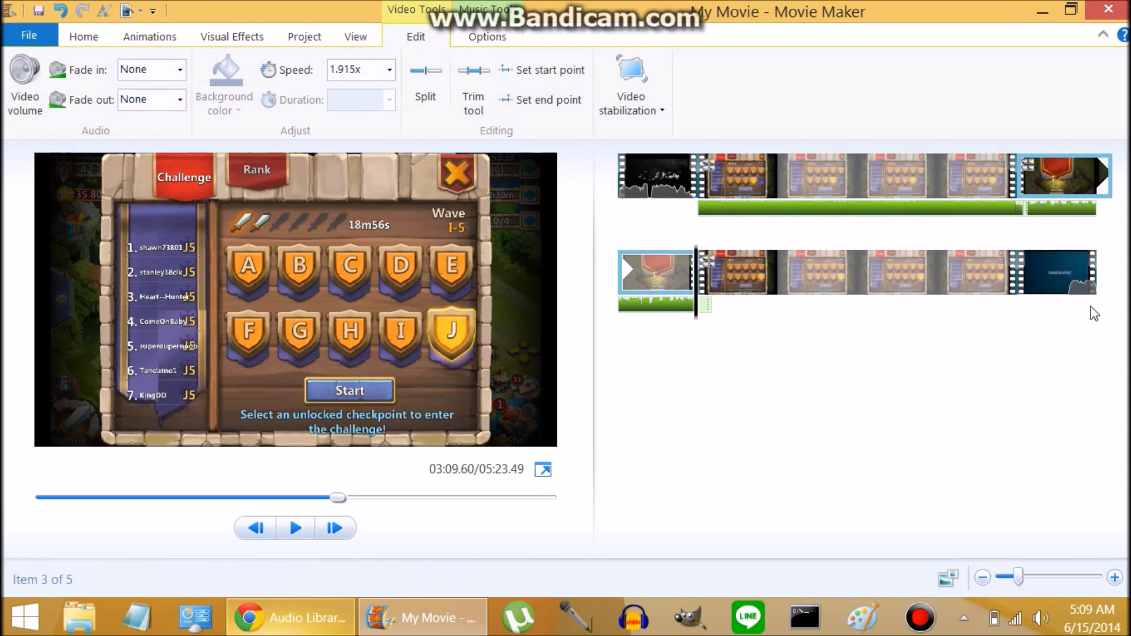
click(1053, 273)
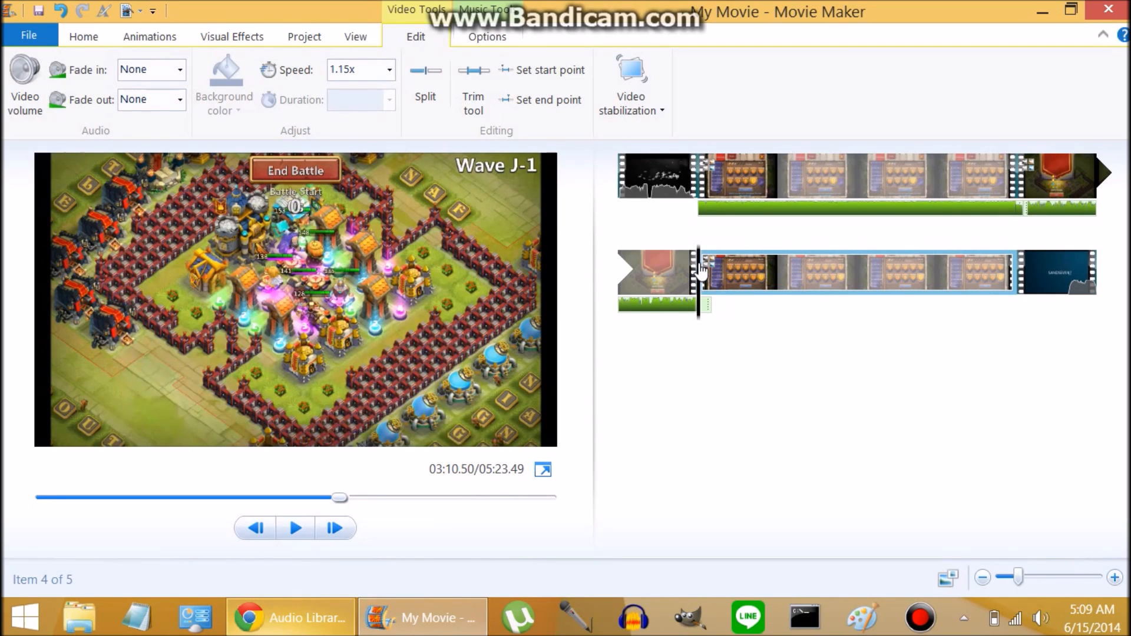
mouse_move(93, 39)
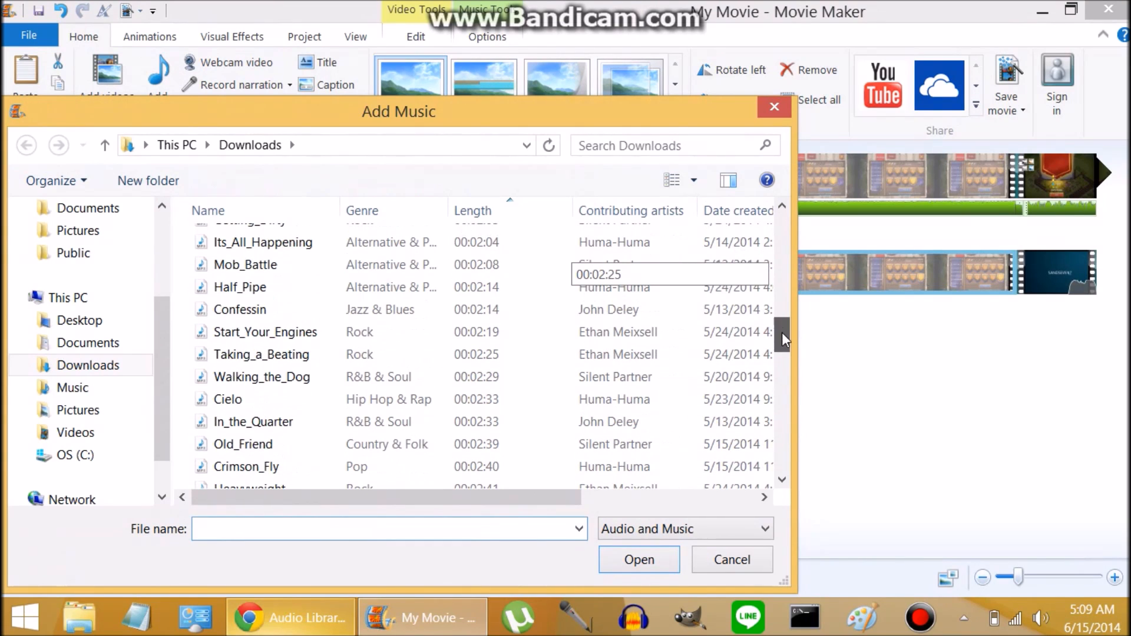
Step: Add Half_Pipe as the third track and set the next gameplay clip to 1.175x
click(241, 286)
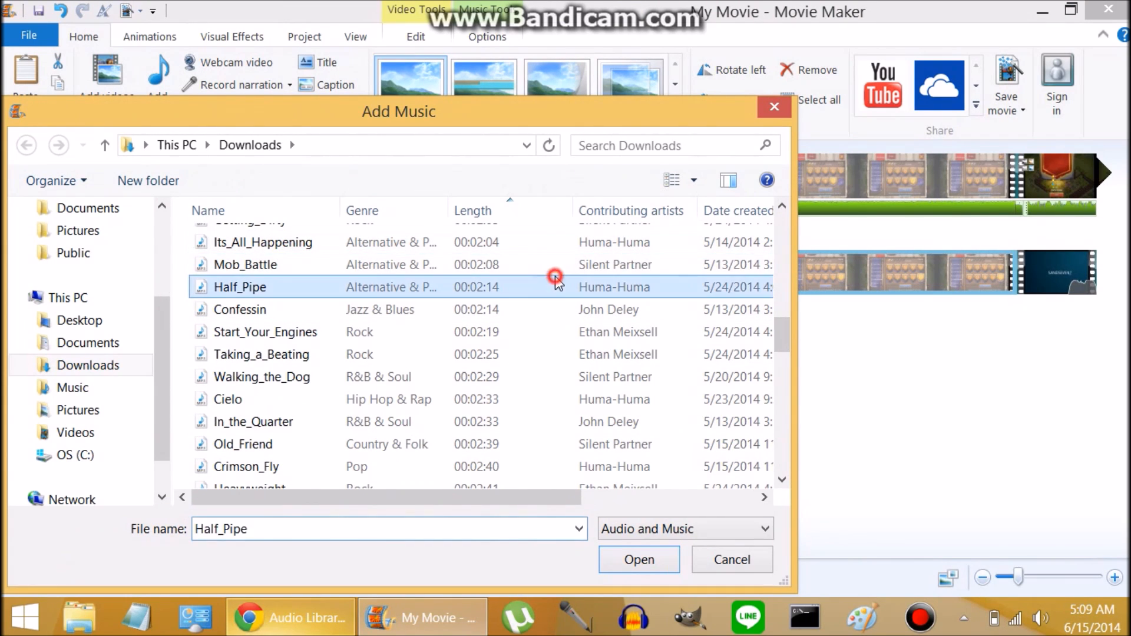
click(637, 559)
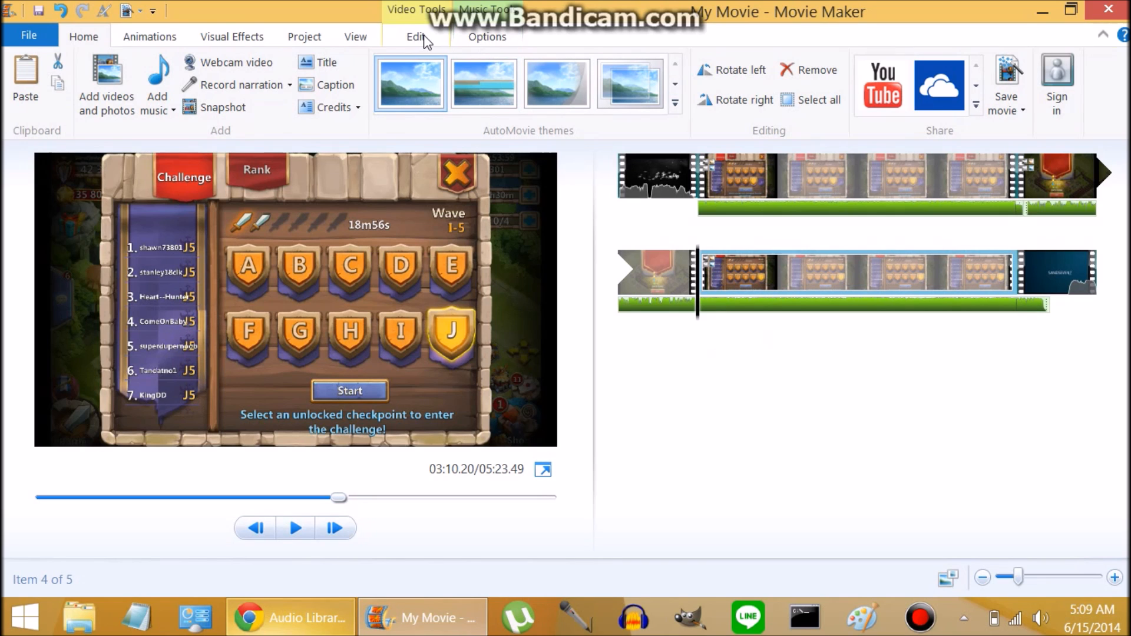
click(416, 37)
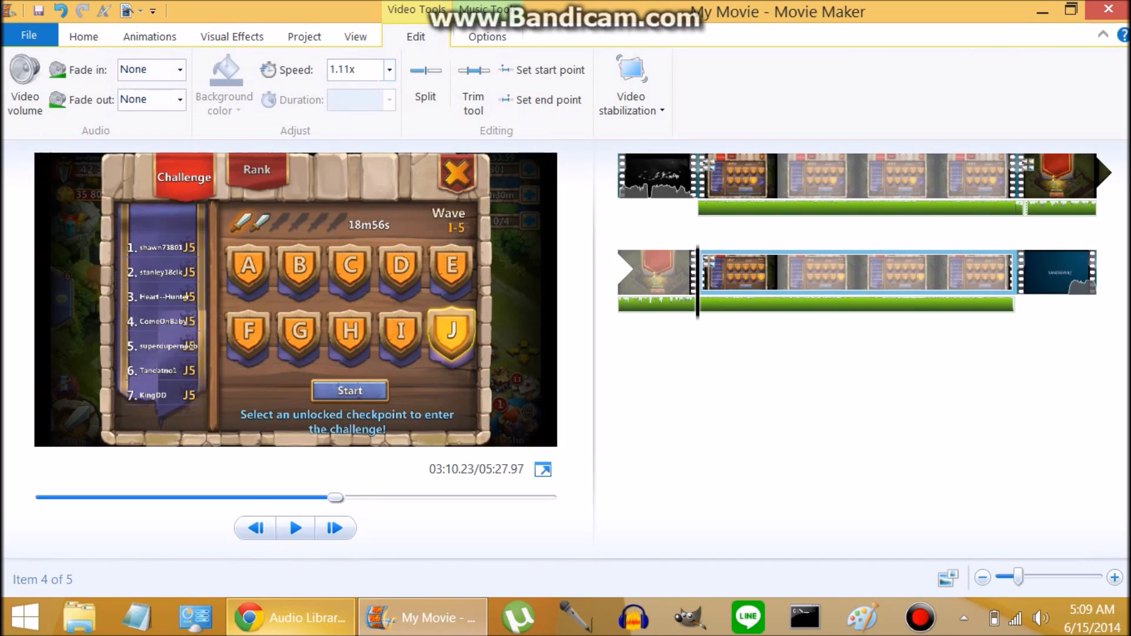
text(1.25x)
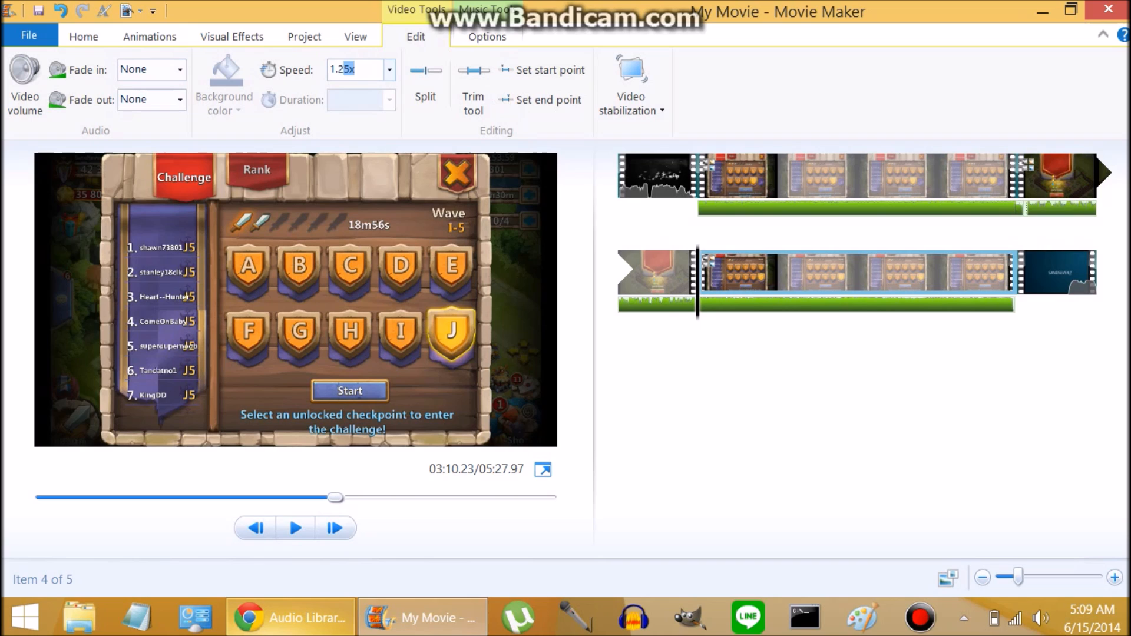
click(370, 70)
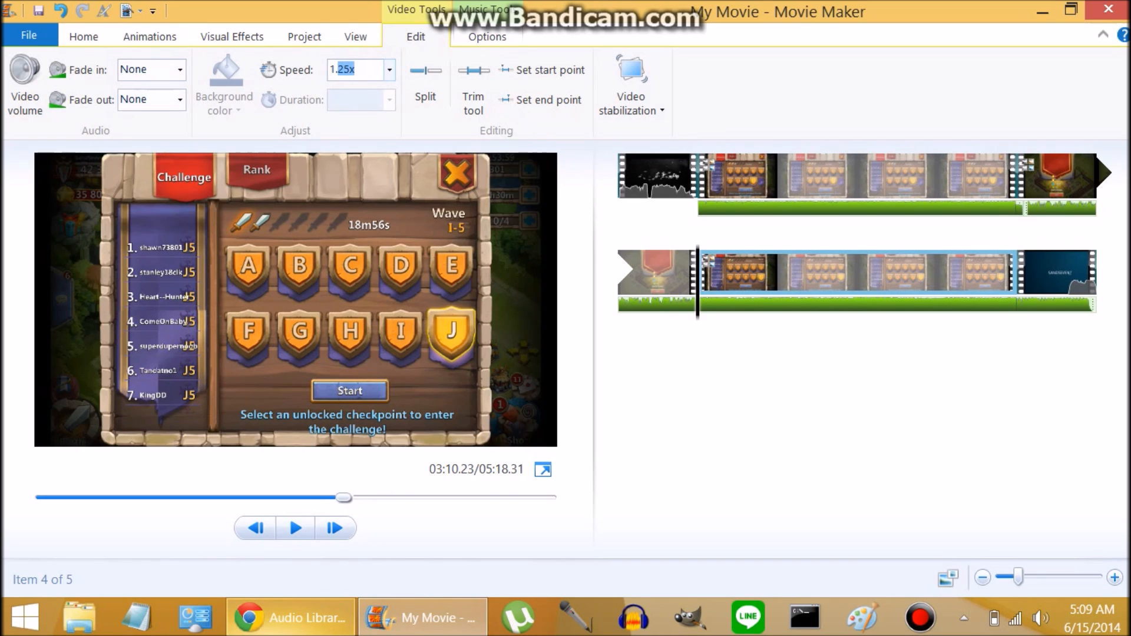
text(1.175)
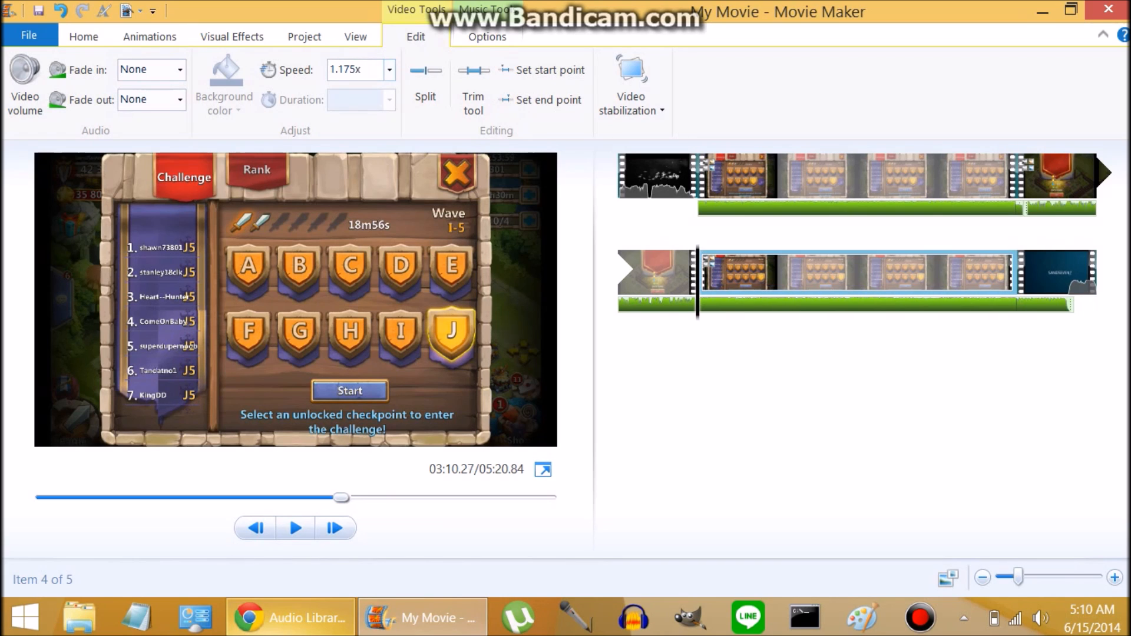
click(1055, 282)
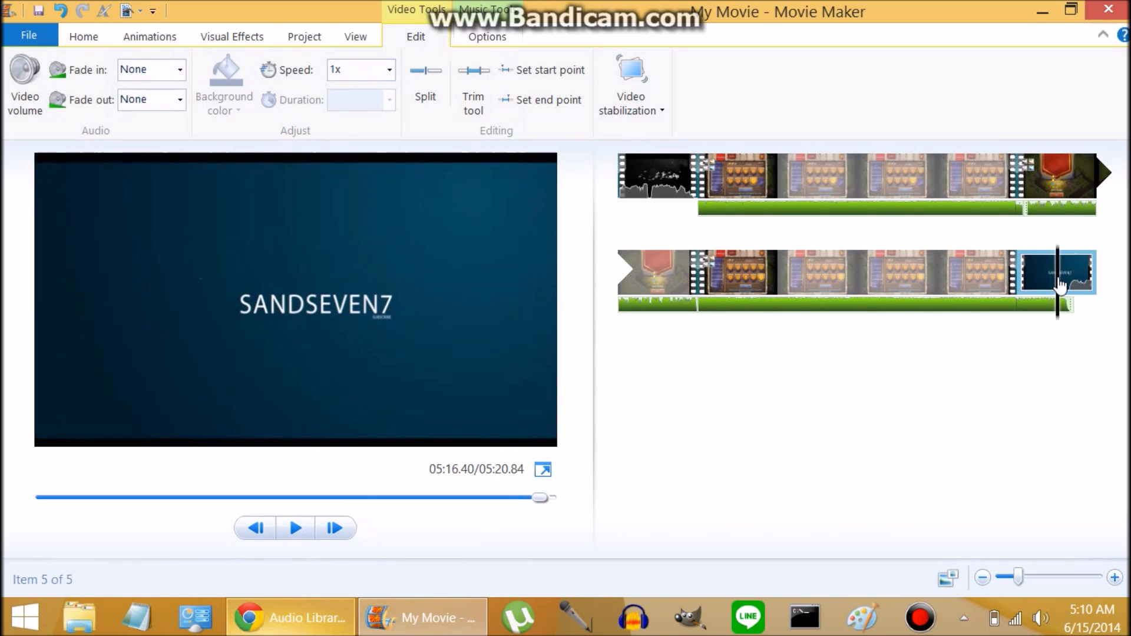
click(294, 527)
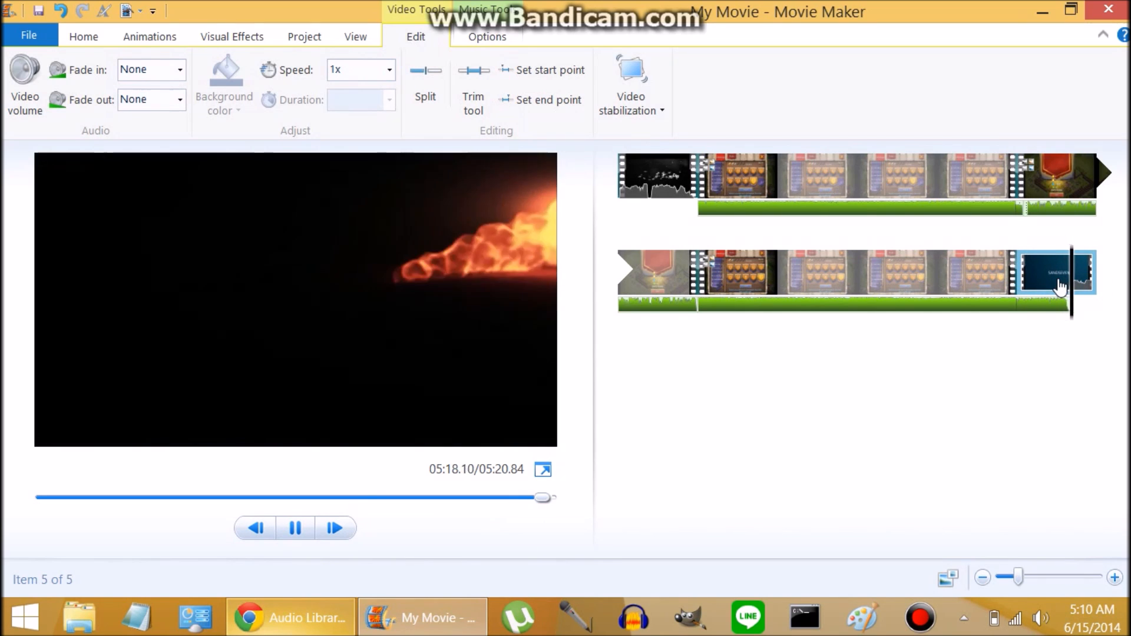
click(294, 527)
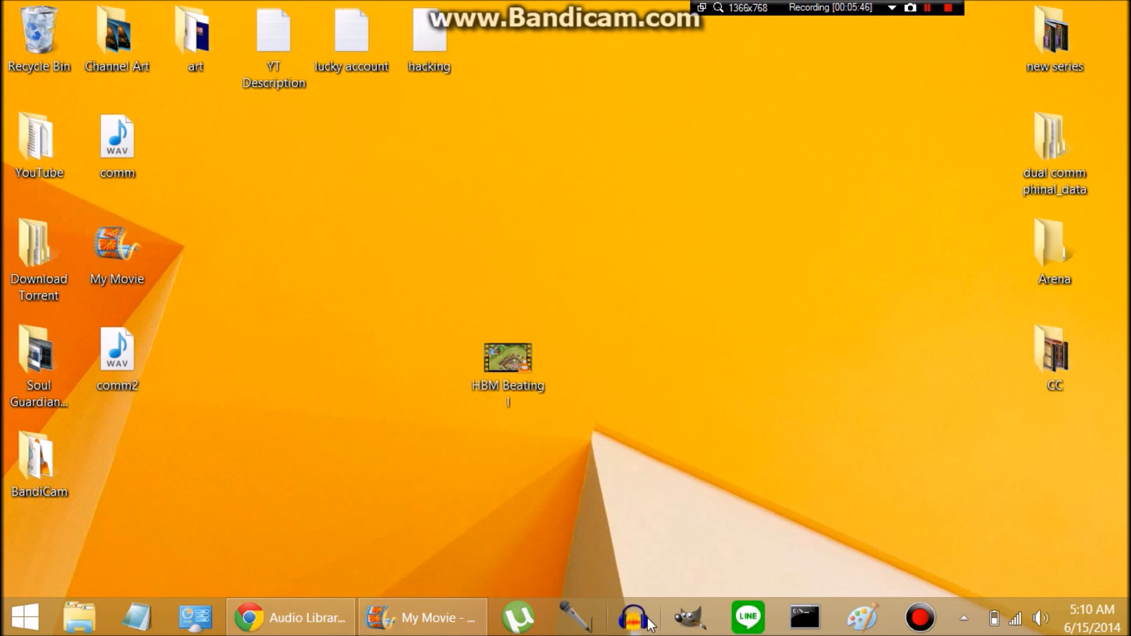
Step: Record a brief test clip in Audacity, then close that project and decline saving
click(633, 617)
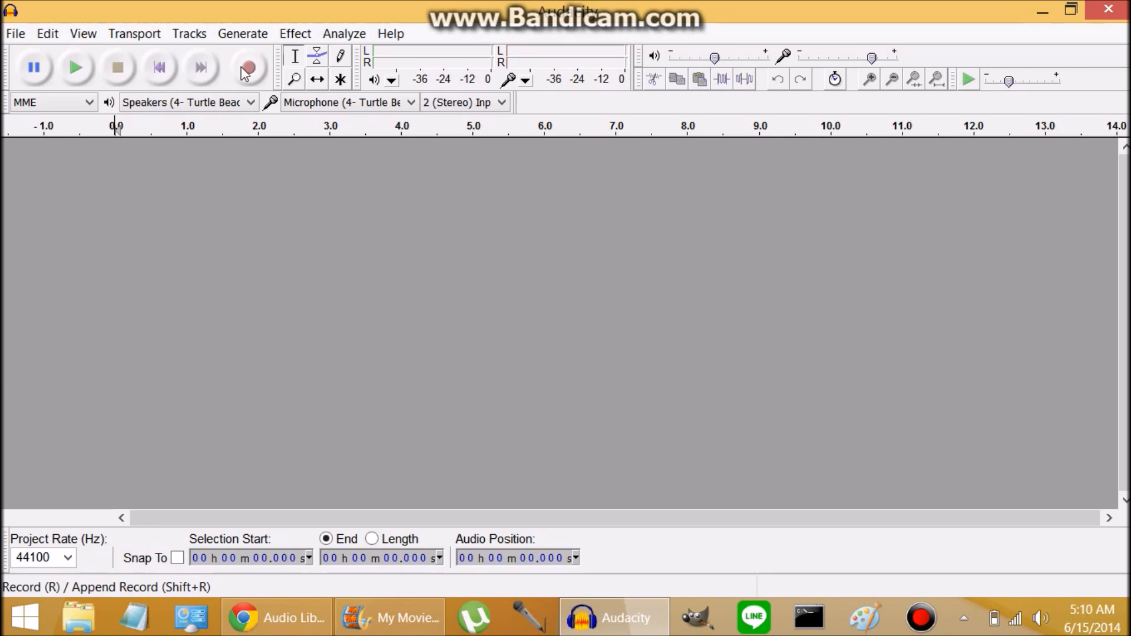
click(246, 67)
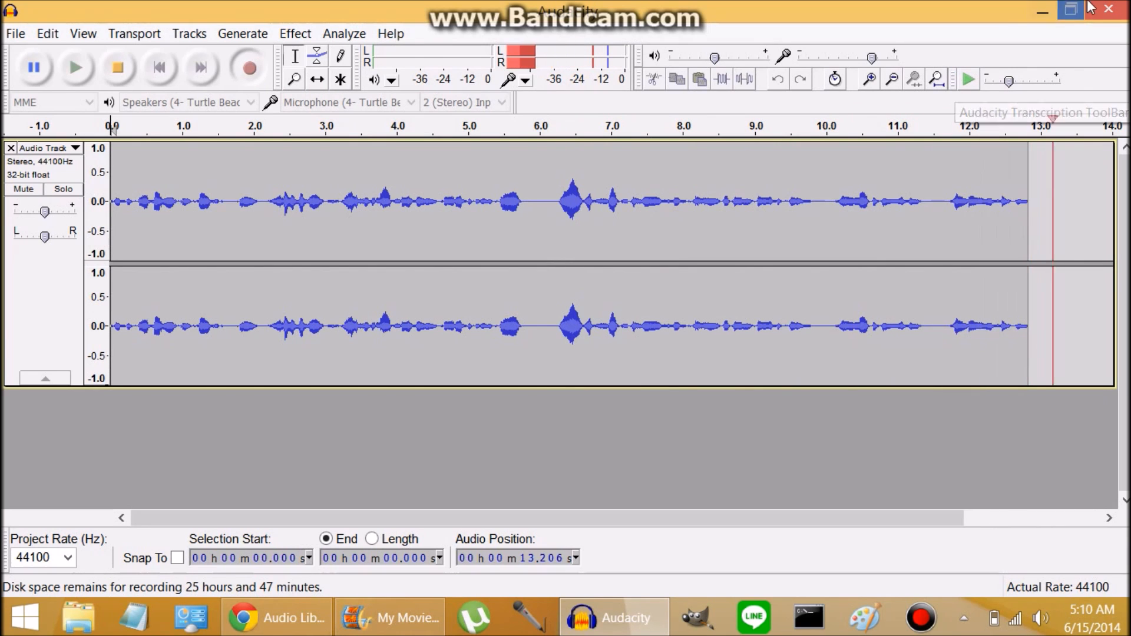
click(1108, 9)
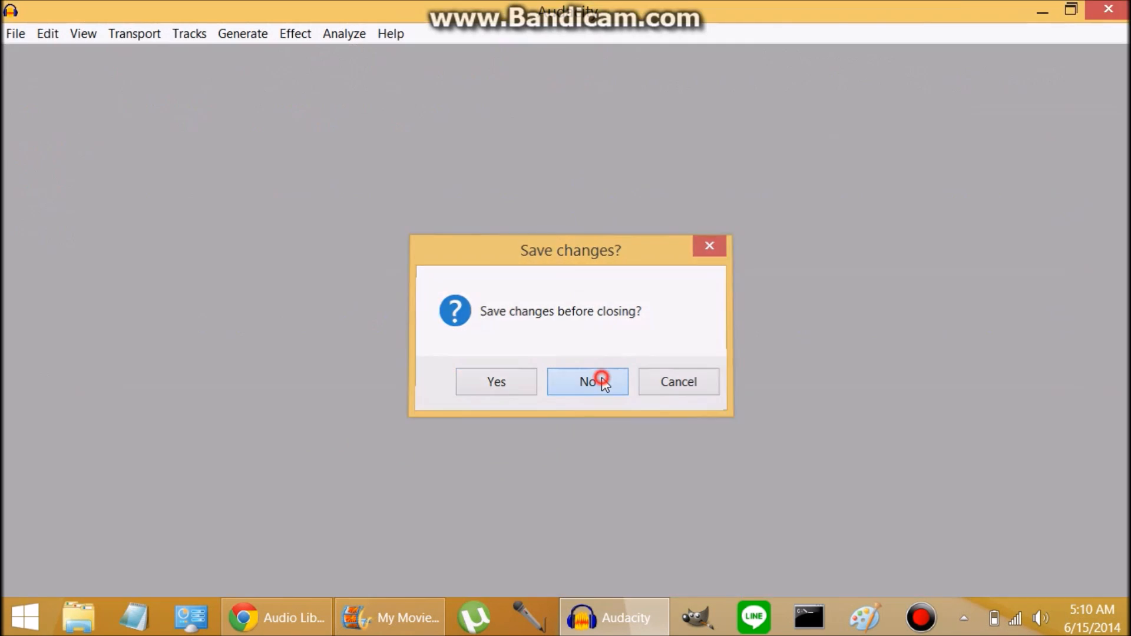
click(586, 381)
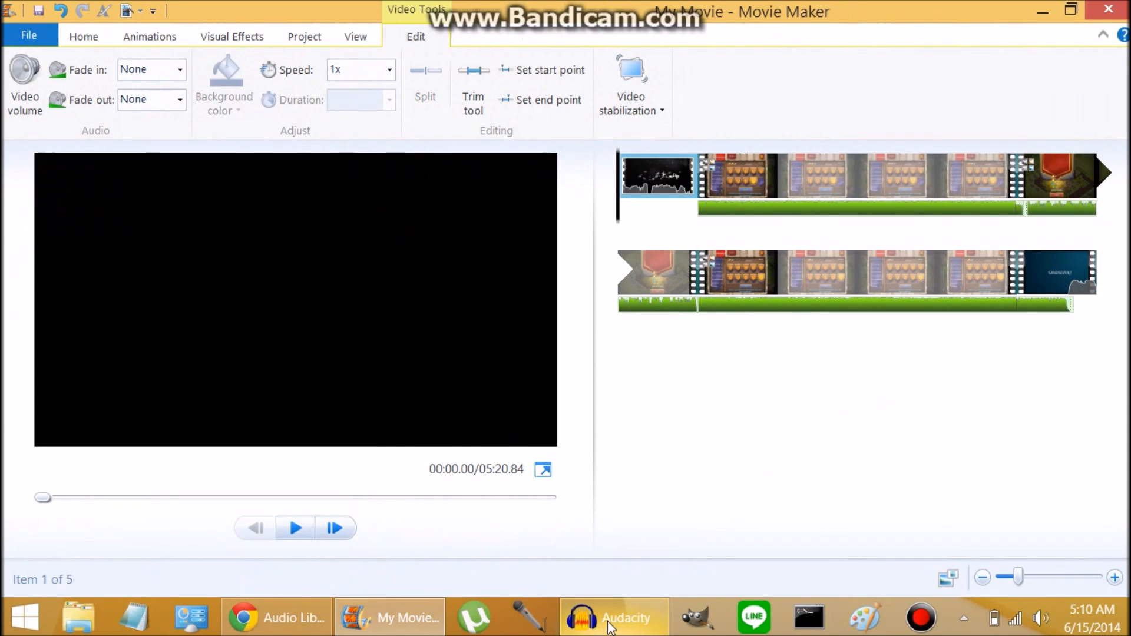
Step: Record a stereo voice-over of over 20 seconds in Audacity while the gameplay plays
click(612, 617)
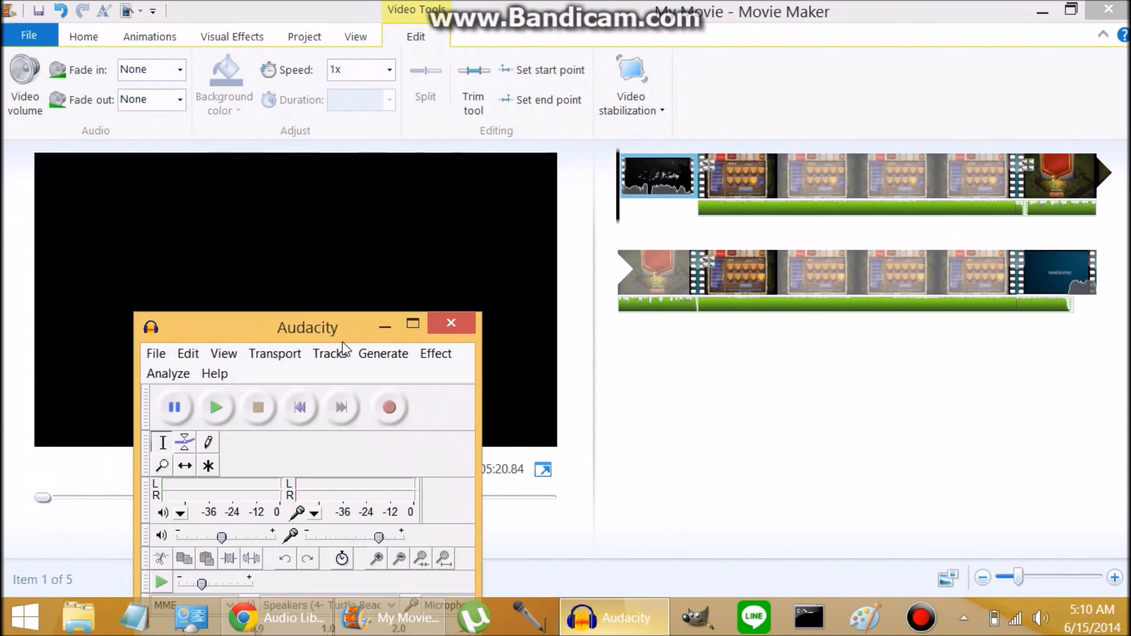
drag(308, 327, 356, 389)
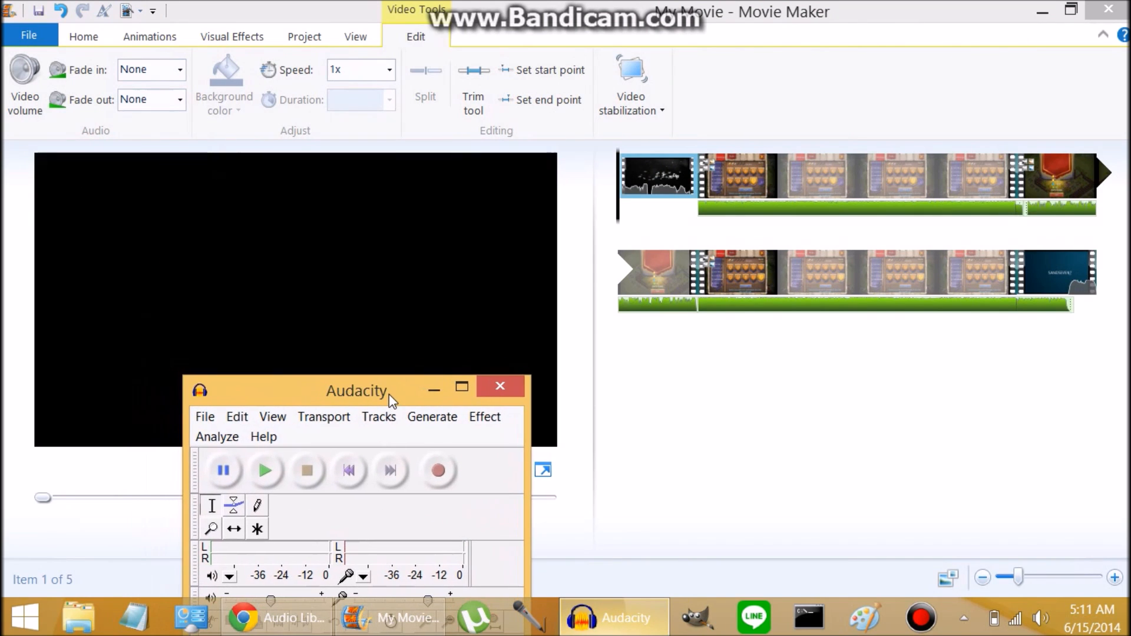
mouse_move(439, 470)
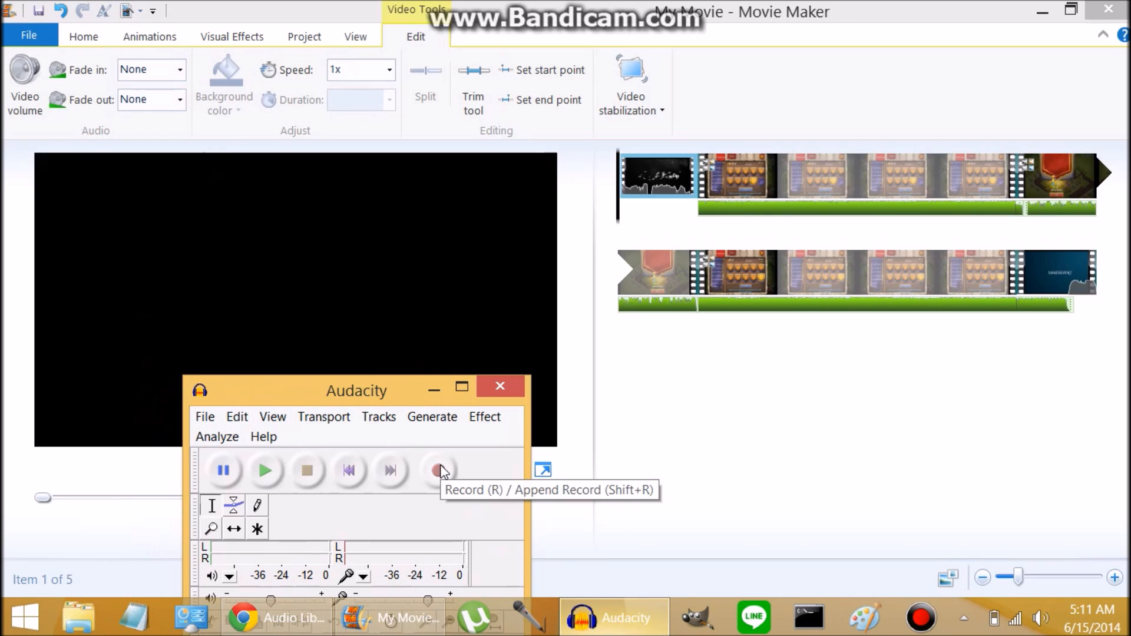
click(438, 470)
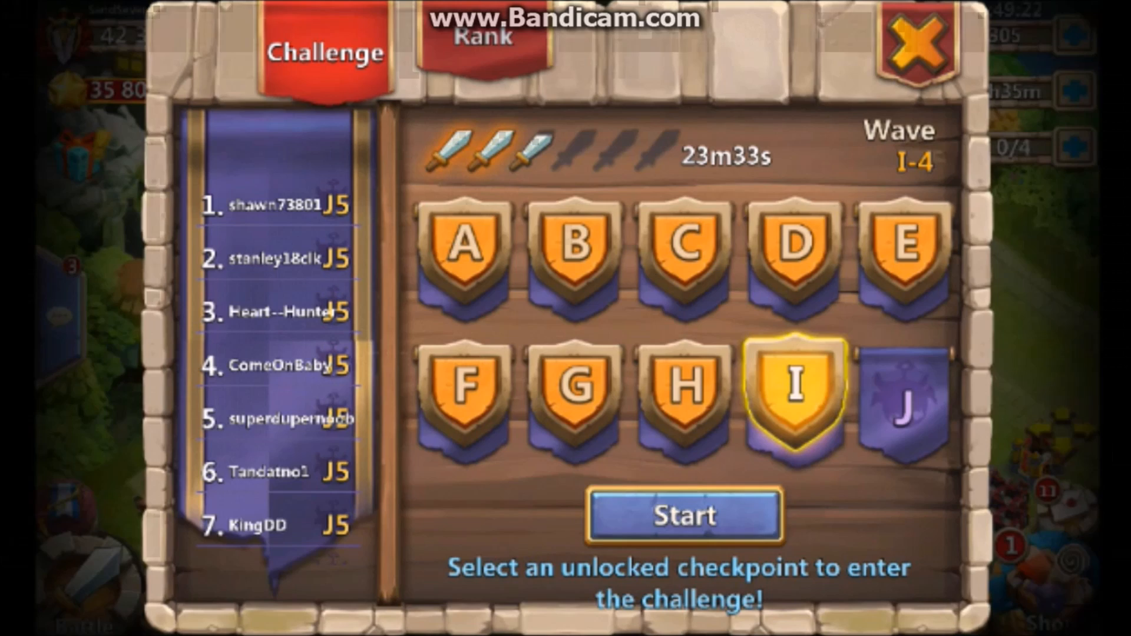
click(683, 515)
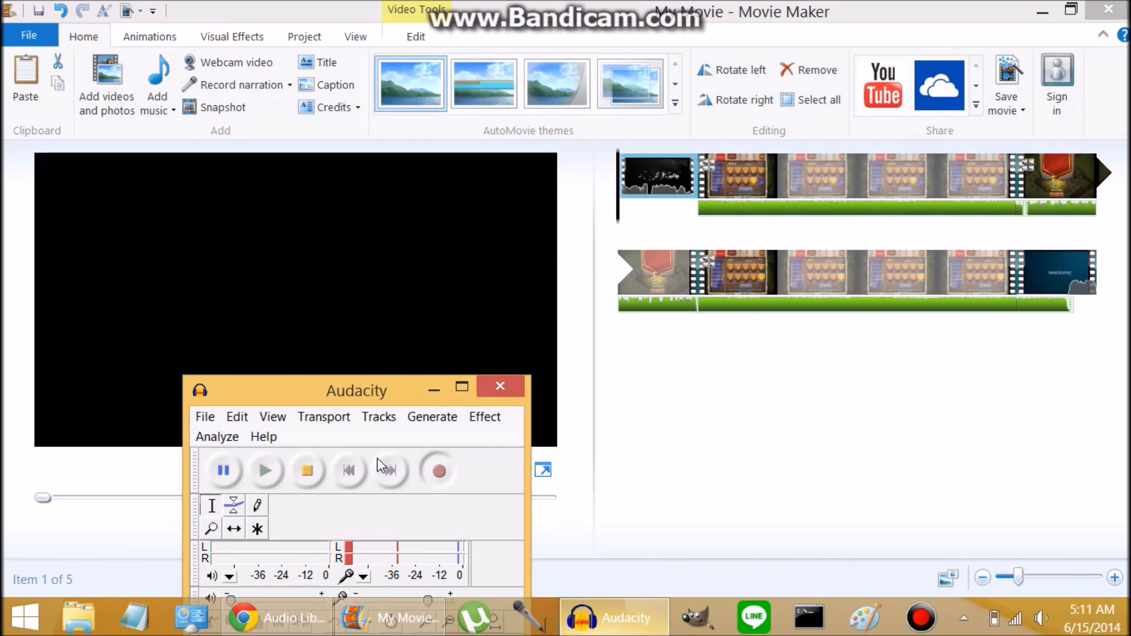
click(462, 385)
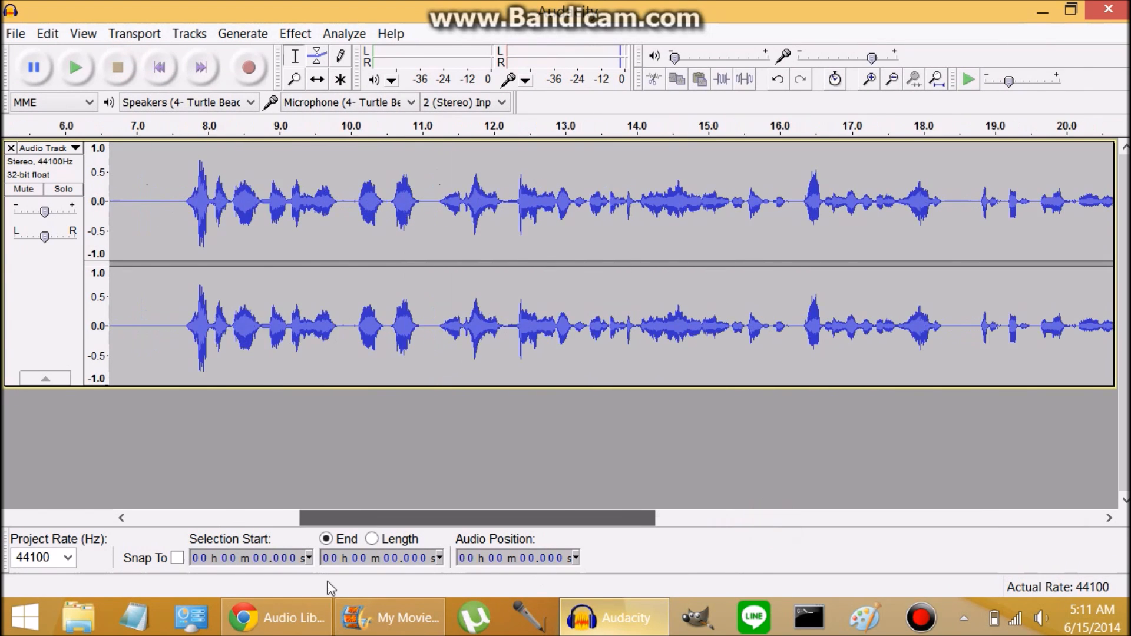
Step: Take a noise profile from the silent first seven seconds, then apply Noise Removal to the whole track
scroll(left, 3)
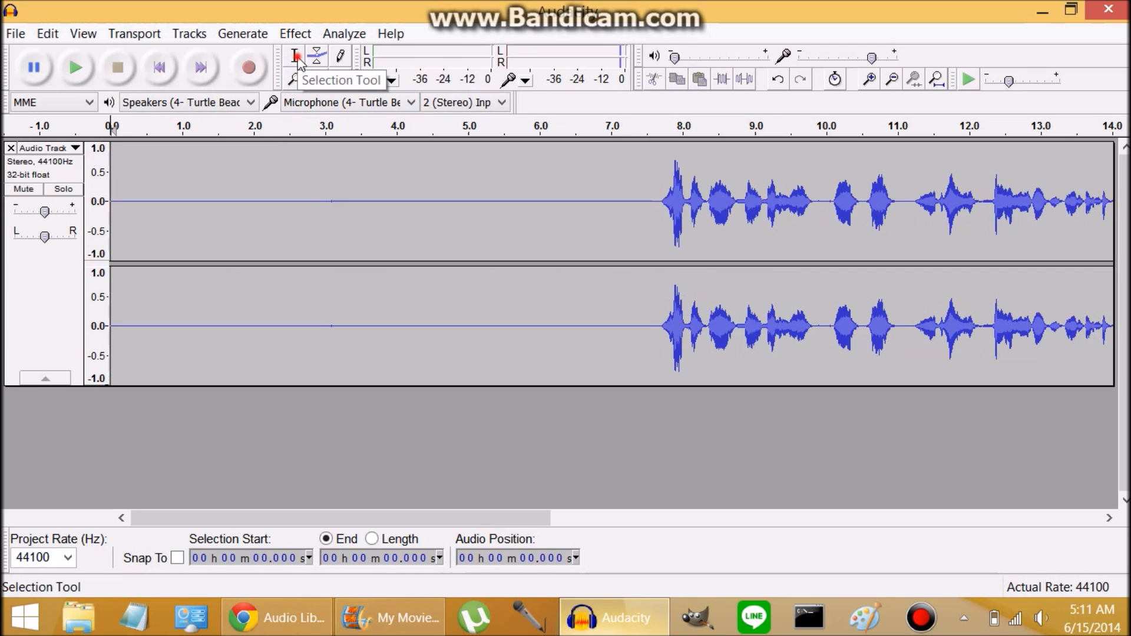
click(128, 198)
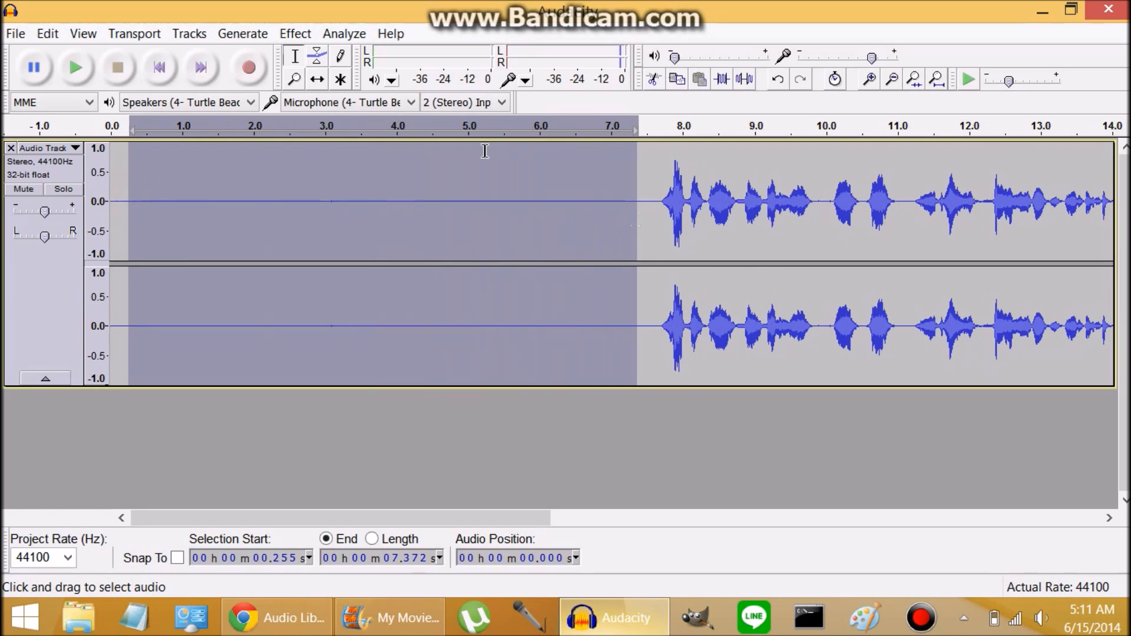
click(294, 33)
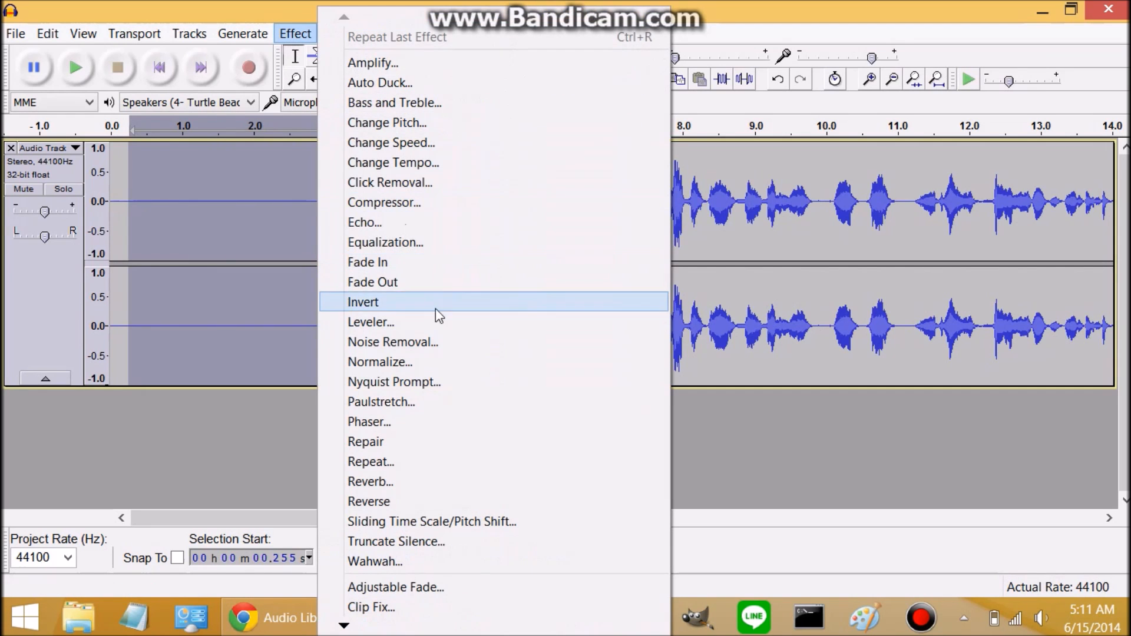
click(392, 341)
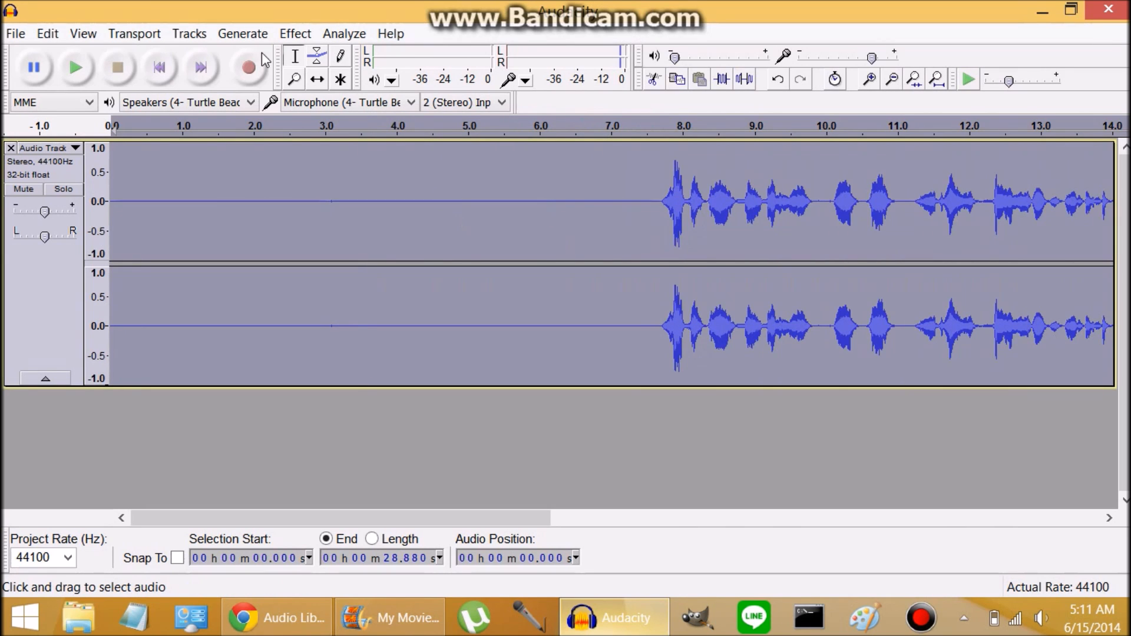
click(295, 33)
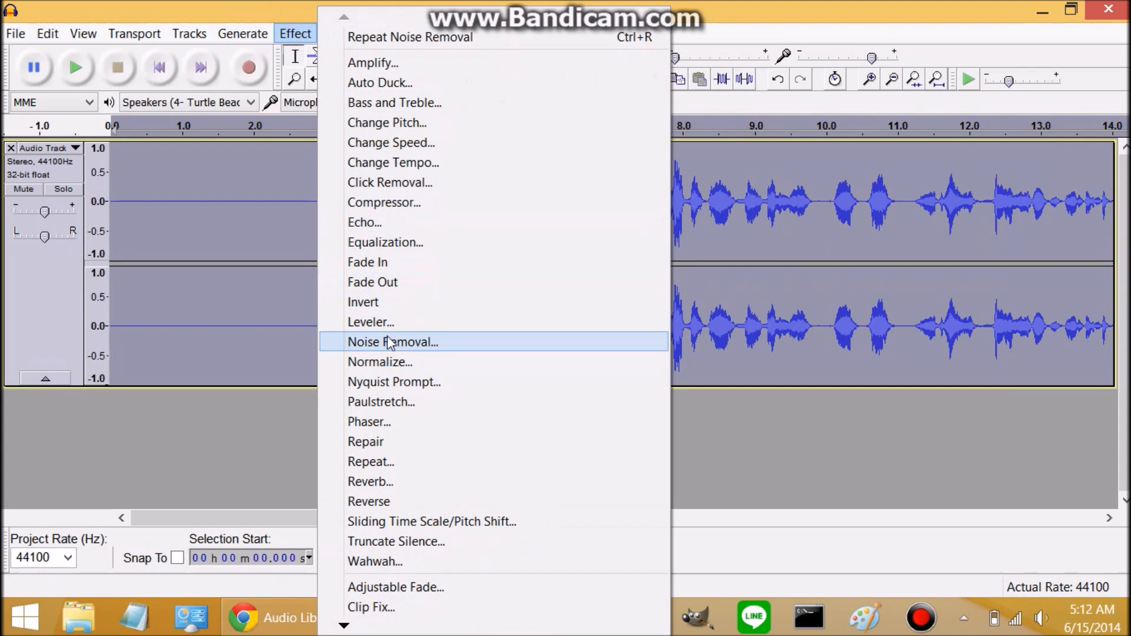
click(392, 342)
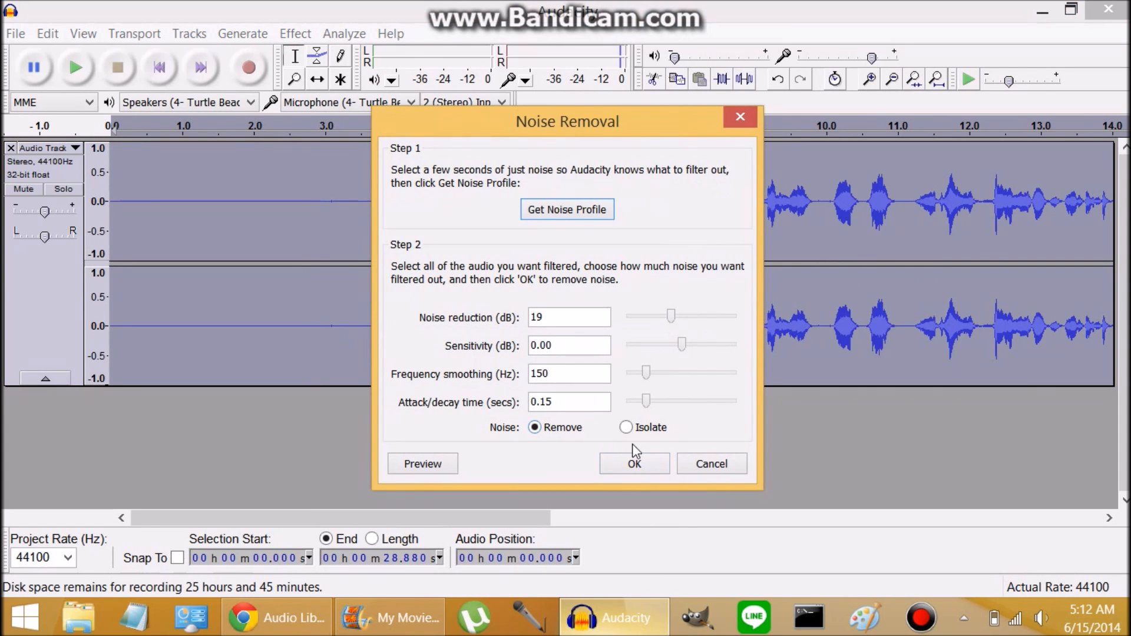
click(633, 463)
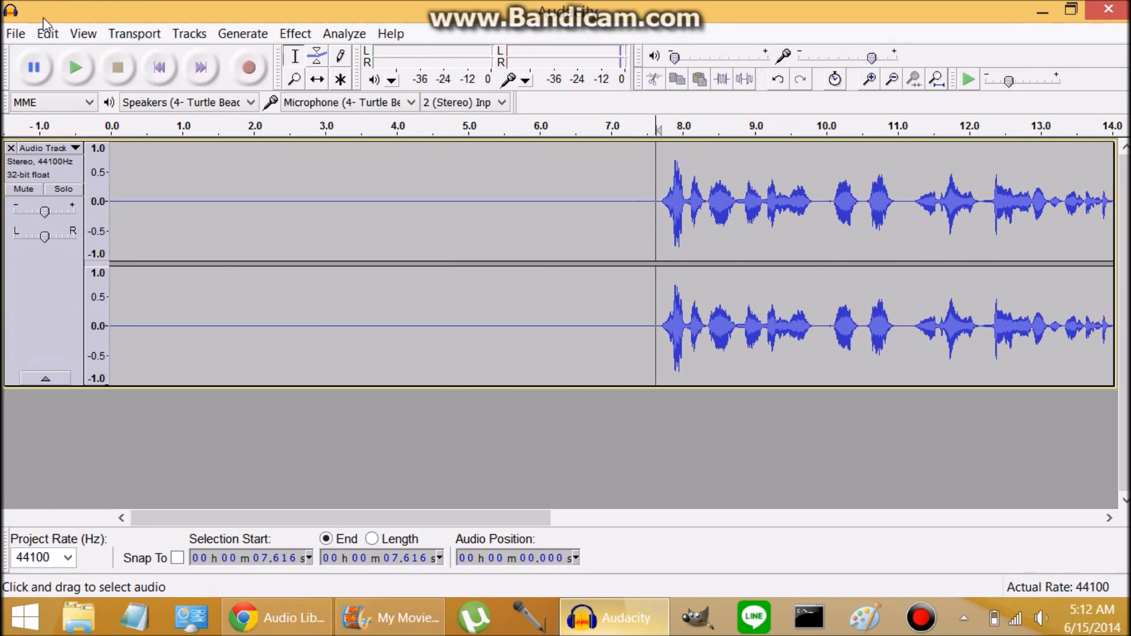
Step: Delete the leading silence and export comm.wav to the Desktop, replacing the existing file
click(46, 33)
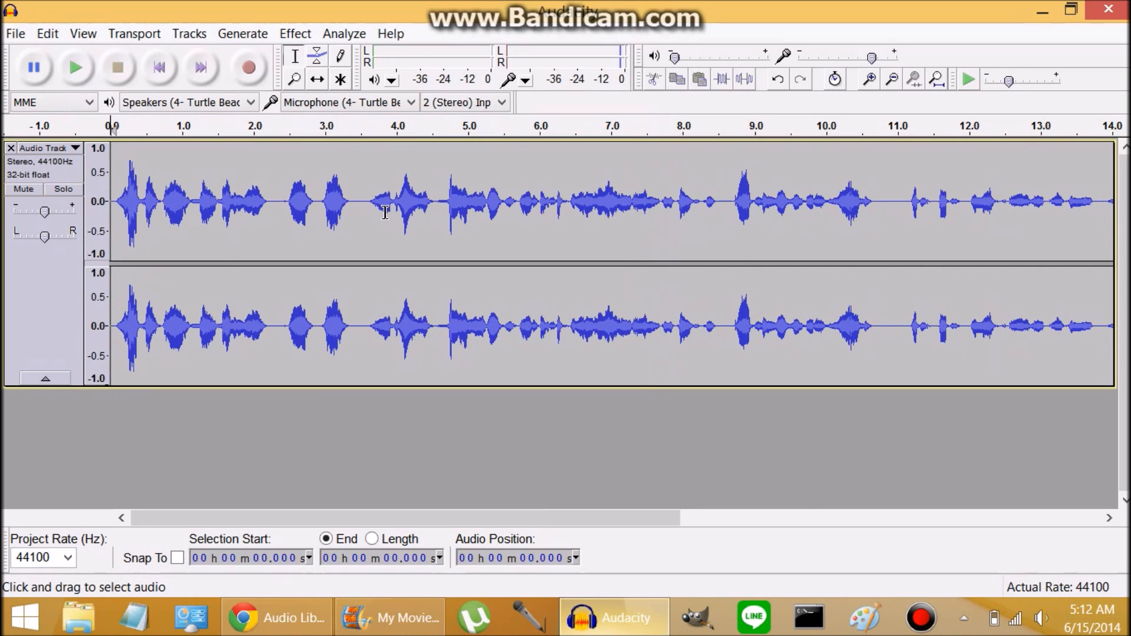
click(14, 33)
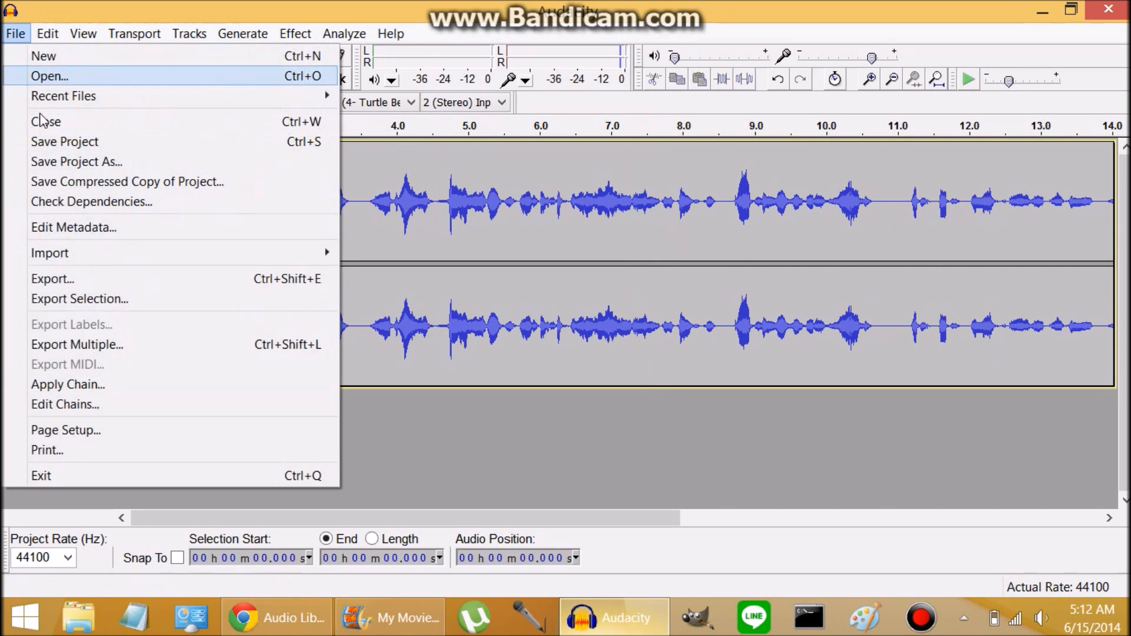
click(52, 279)
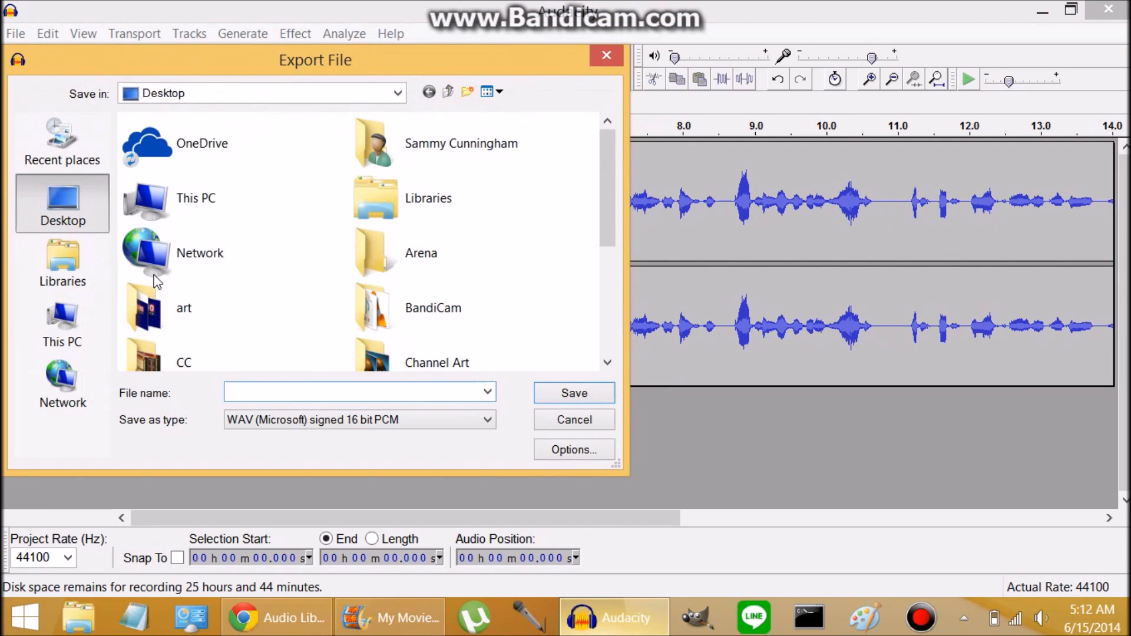
click(573, 392)
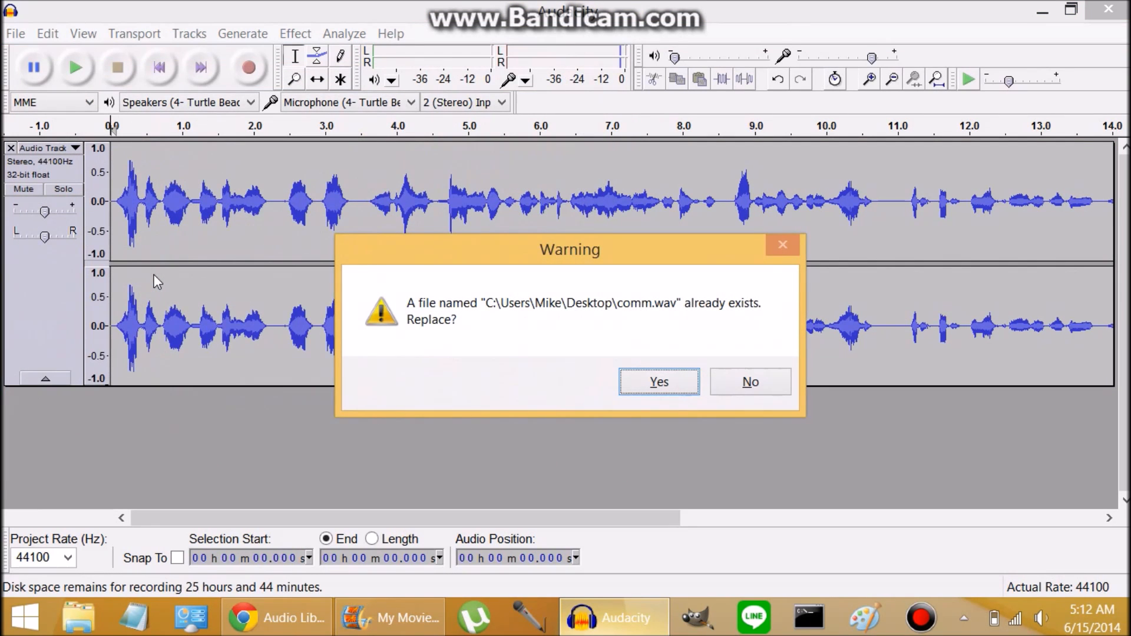
click(657, 381)
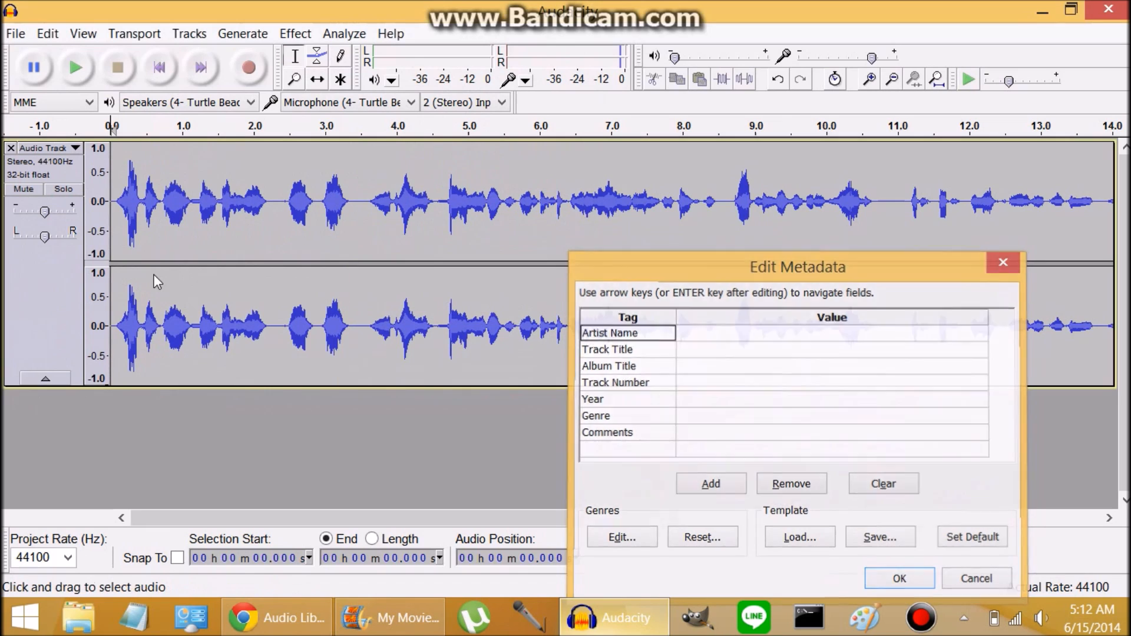
click(898, 577)
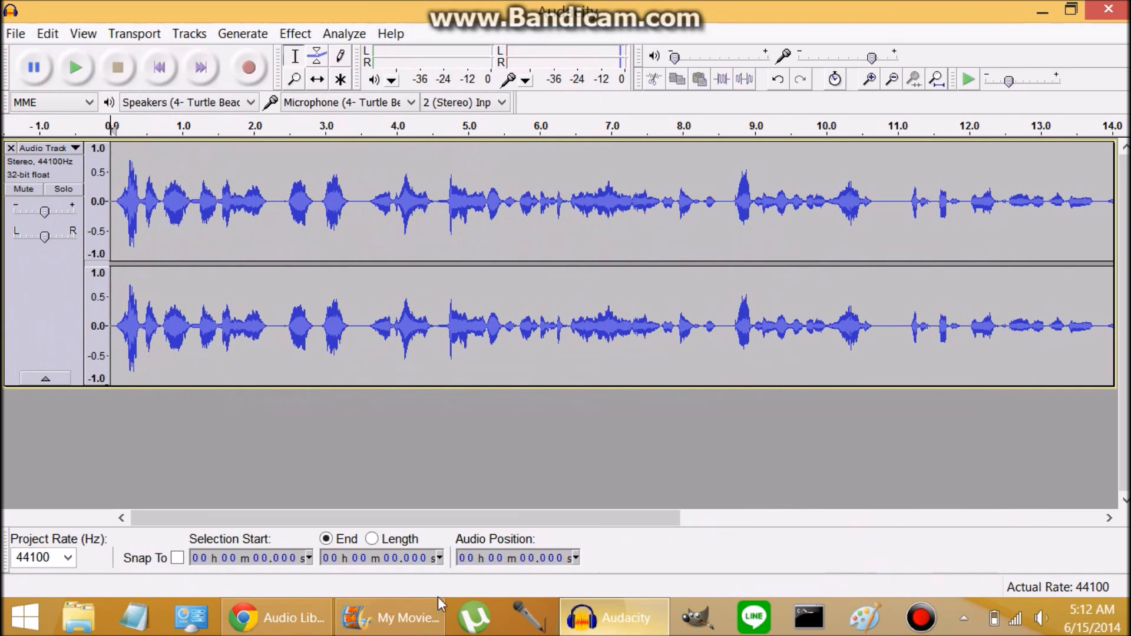
click(388, 617)
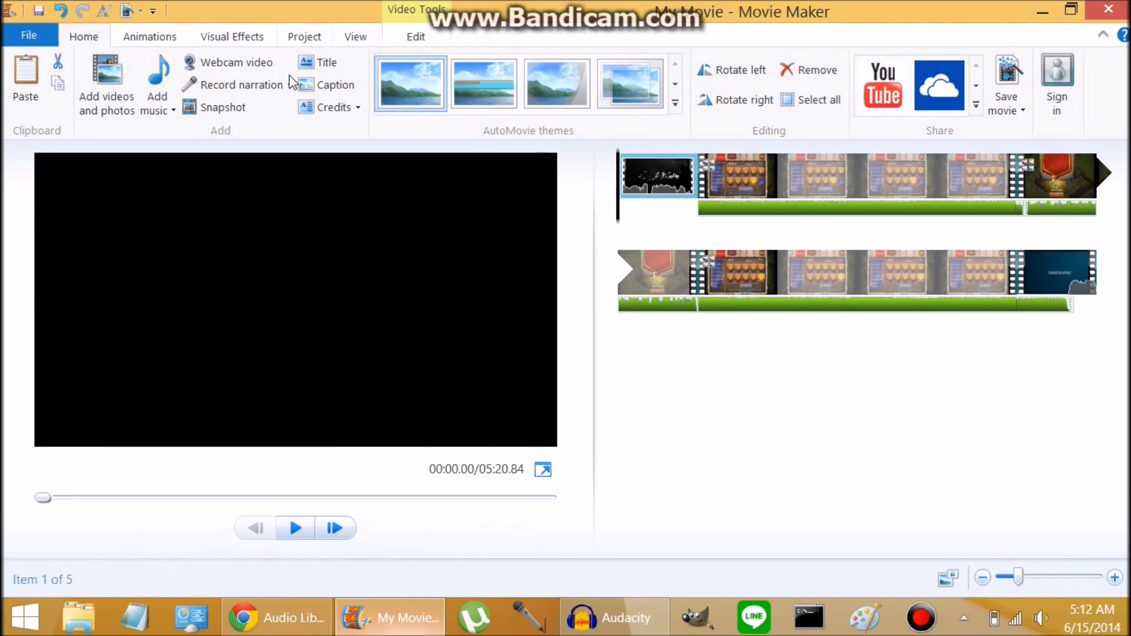
Step: Add comm.wav through Add sound as a narration track starting near 0:03.77
click(290, 84)
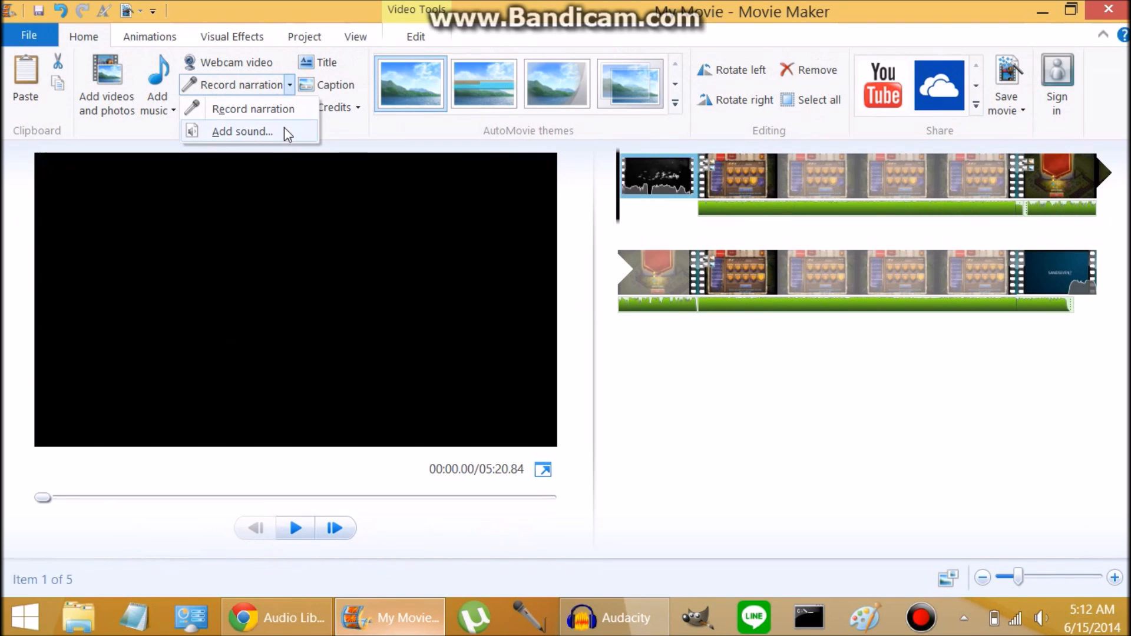
click(242, 131)
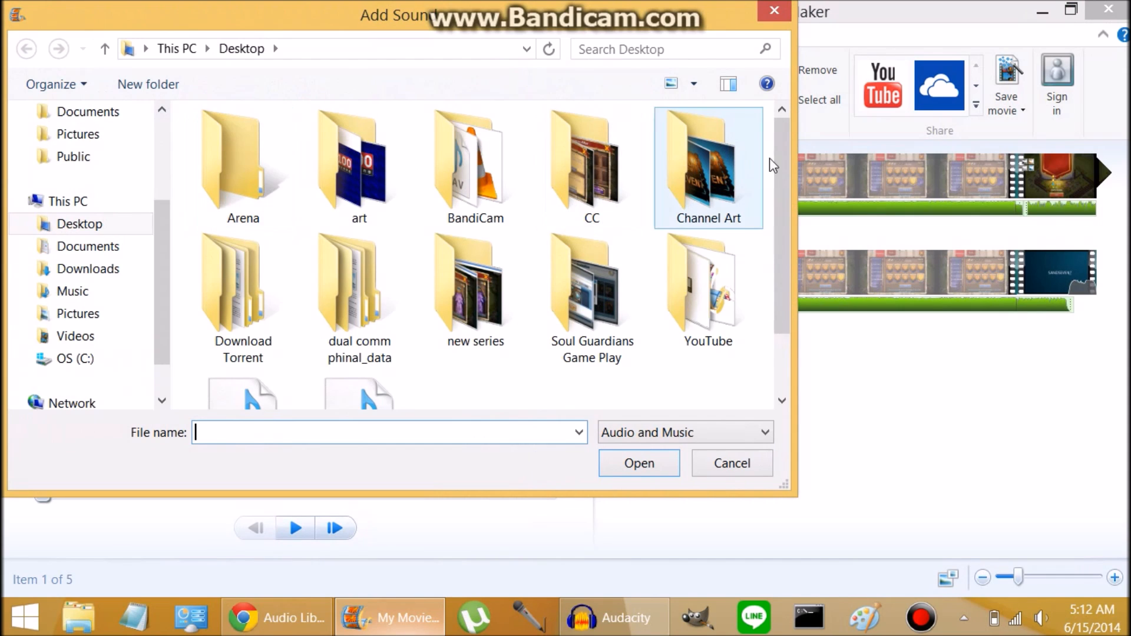
click(242, 339)
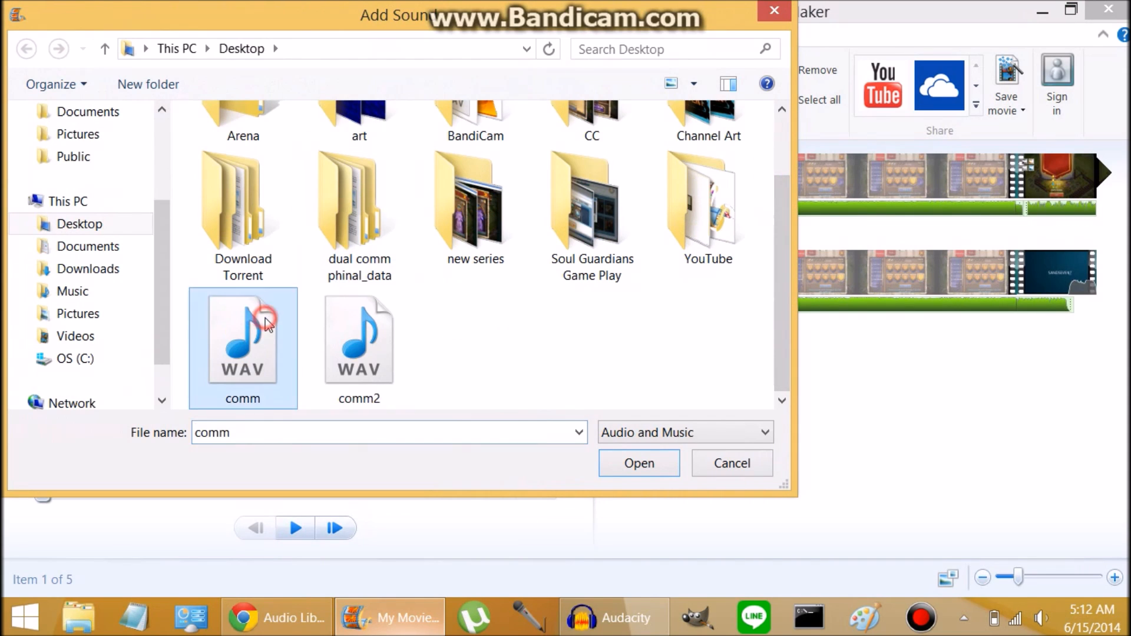
click(637, 463)
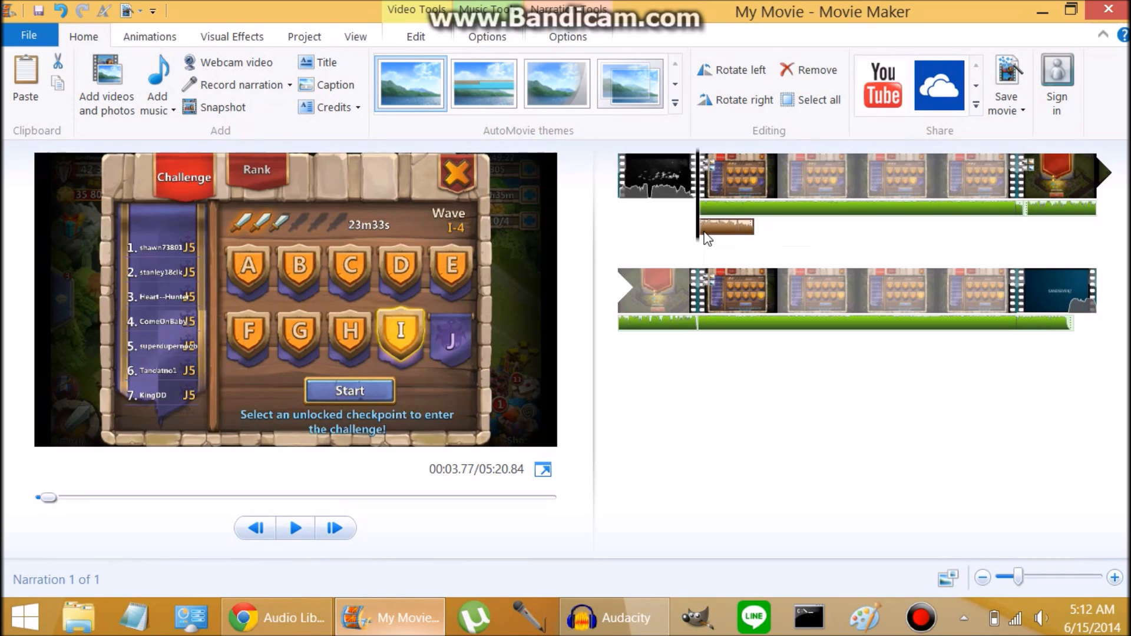
Step: Move the playhead a few seconds in and show the Save movie presets list
click(295, 527)
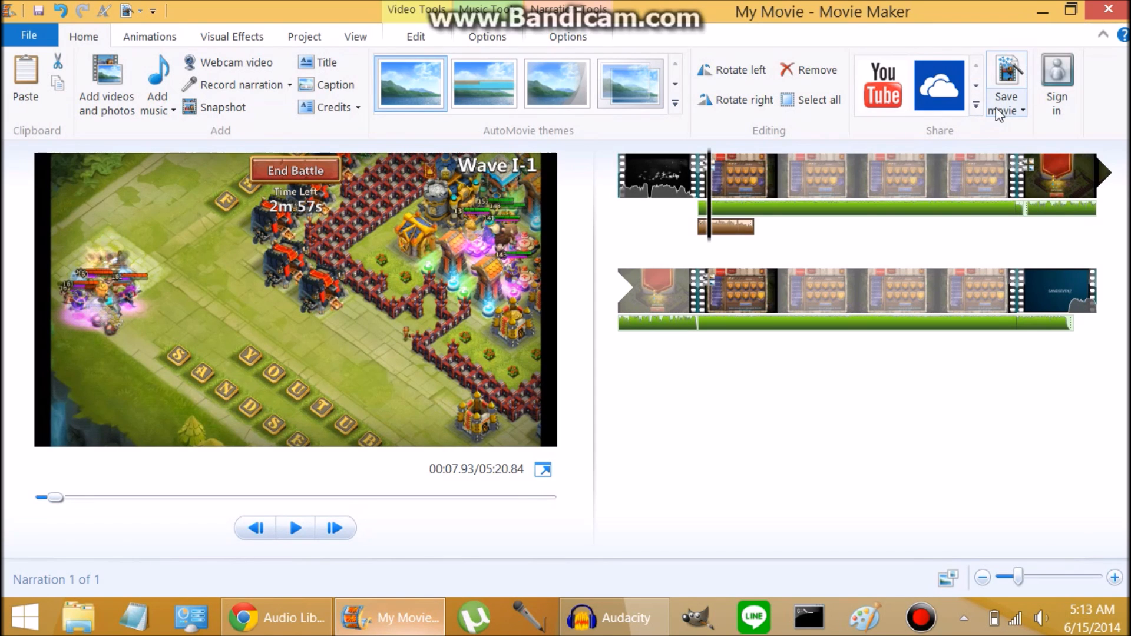
click(1005, 87)
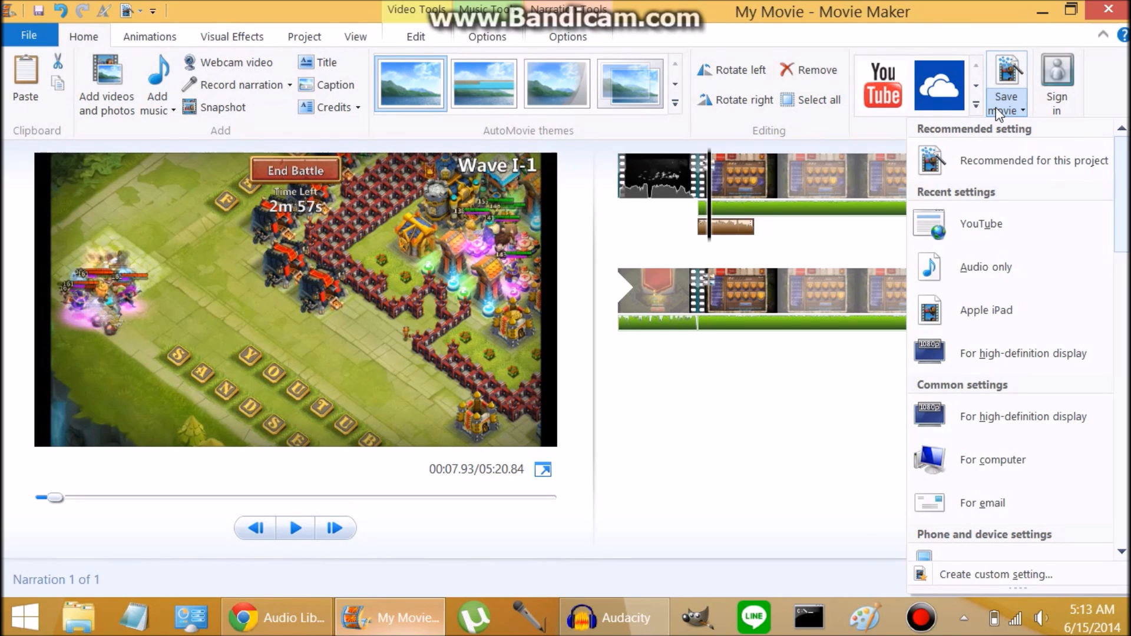
mouse_move(1007, 160)
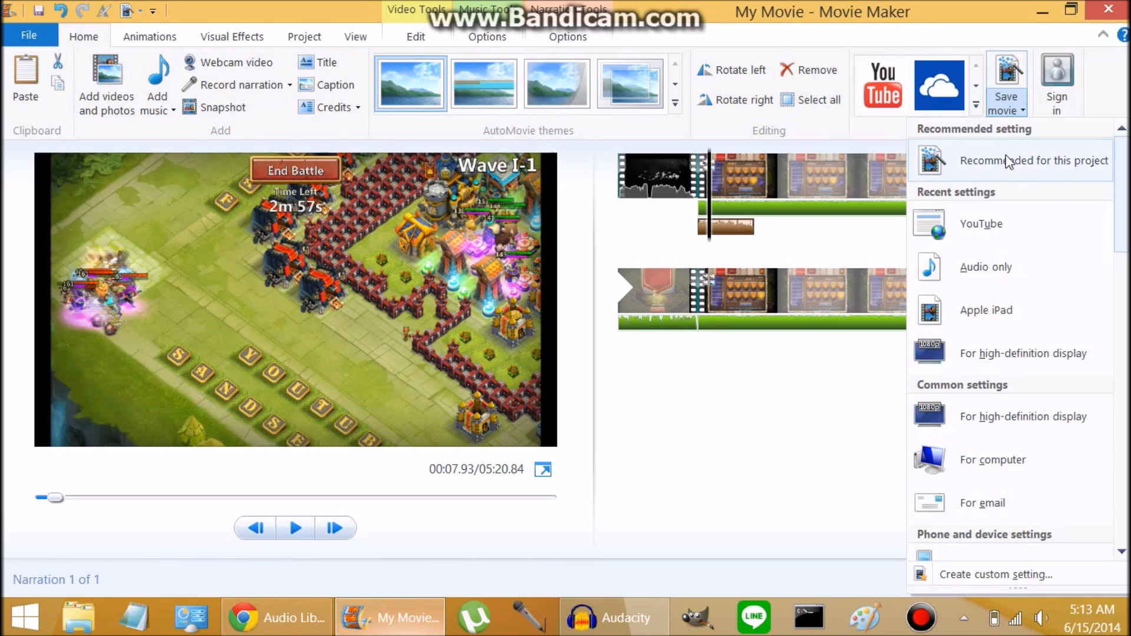
mouse_move(980, 224)
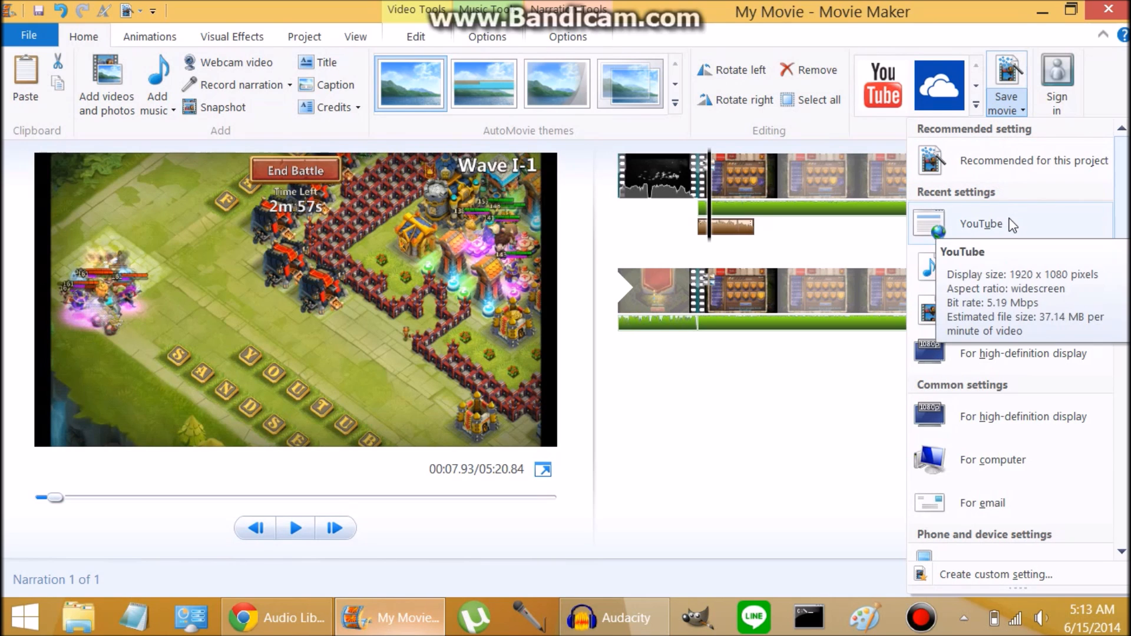